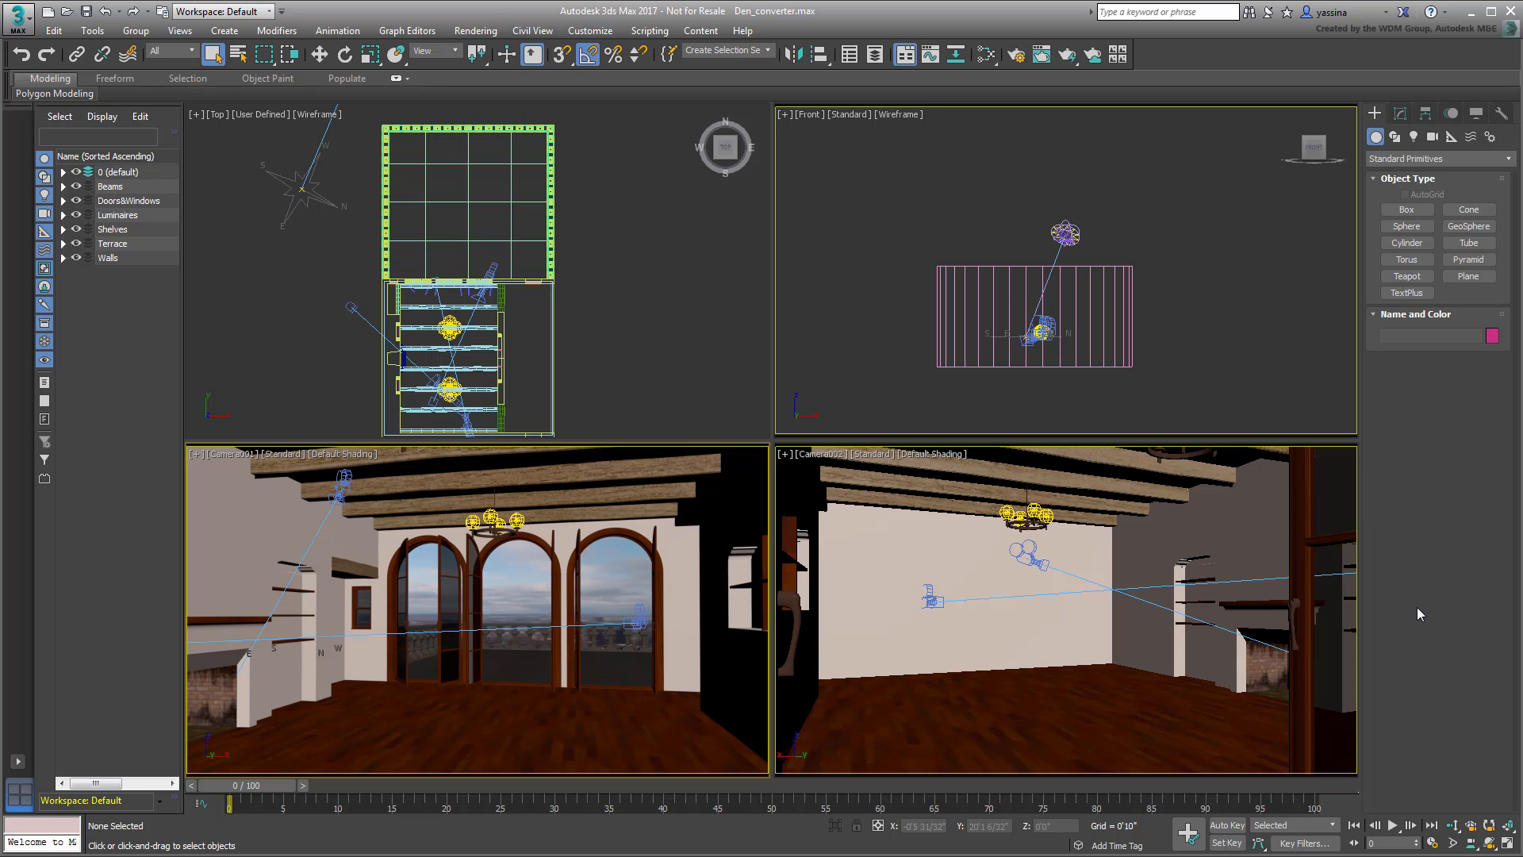
mouse_move(1013, 54)
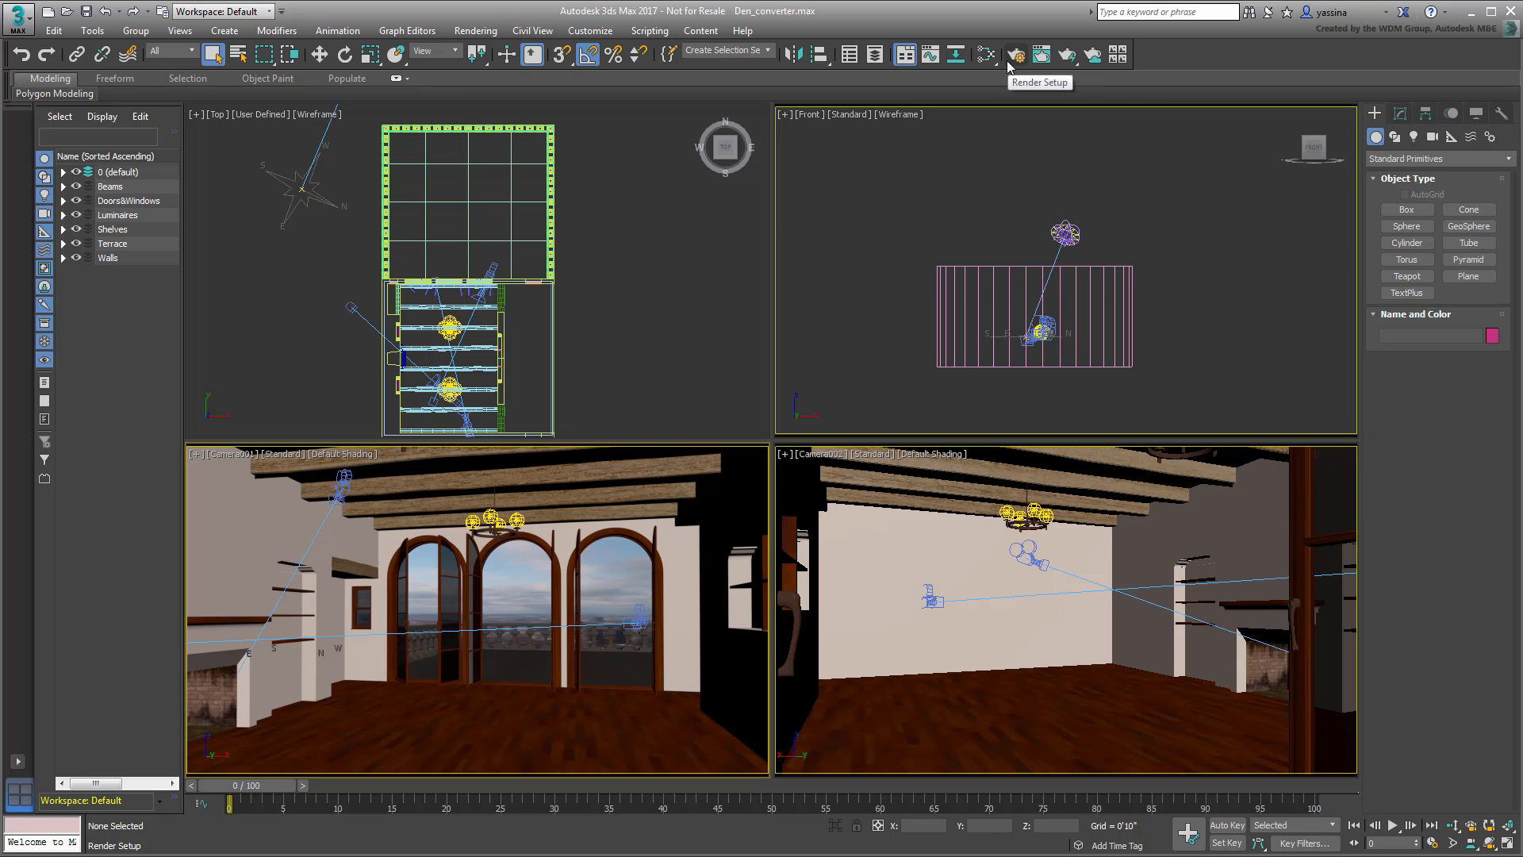
Bring up Render Setup showing NVIDIA mental ray as the active renderer.
click(1013, 55)
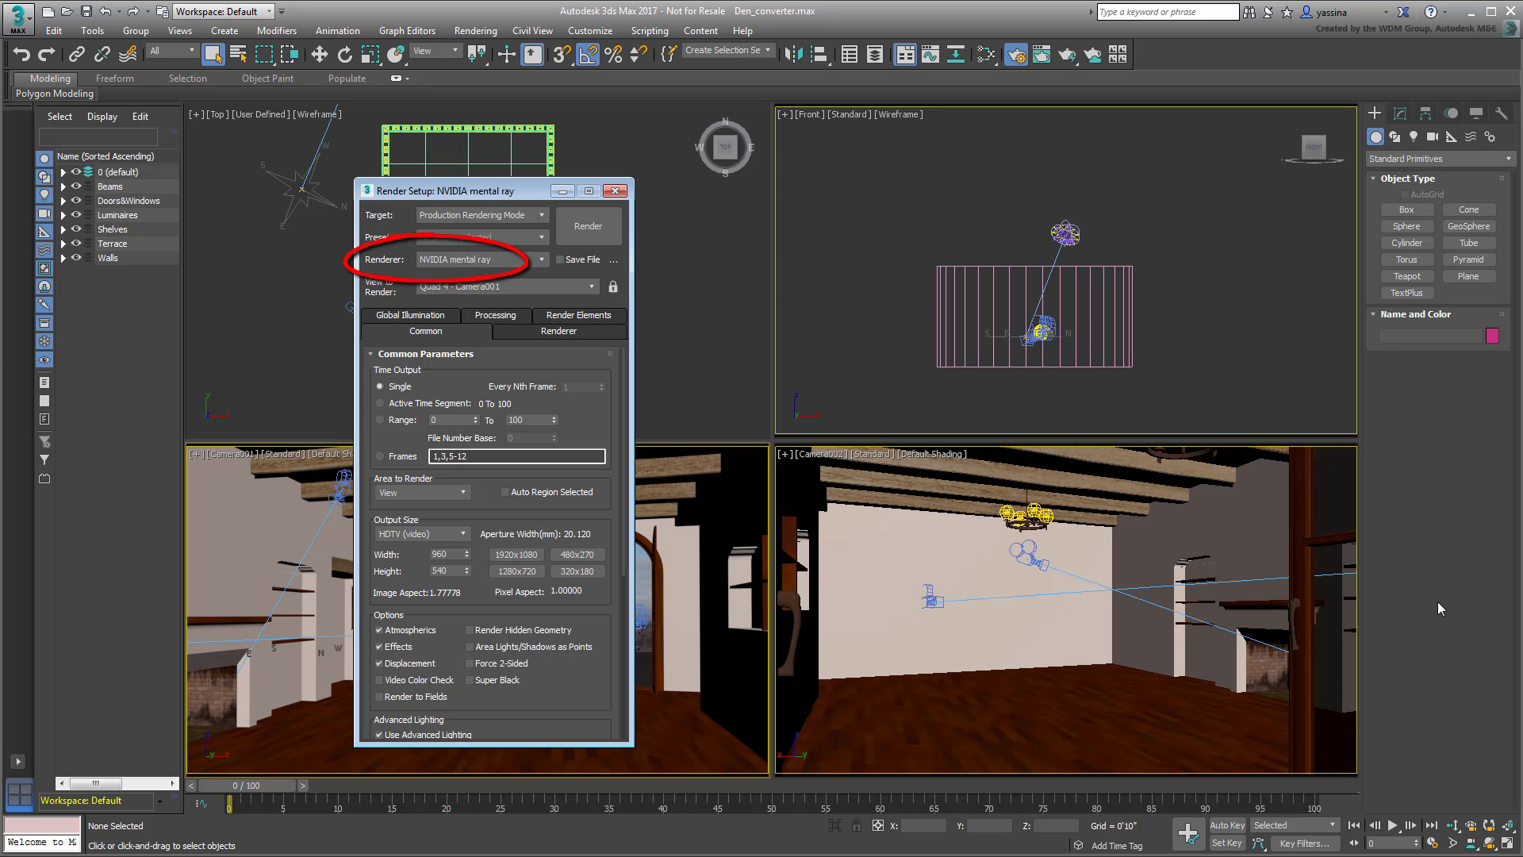
mouse_move(1440, 610)
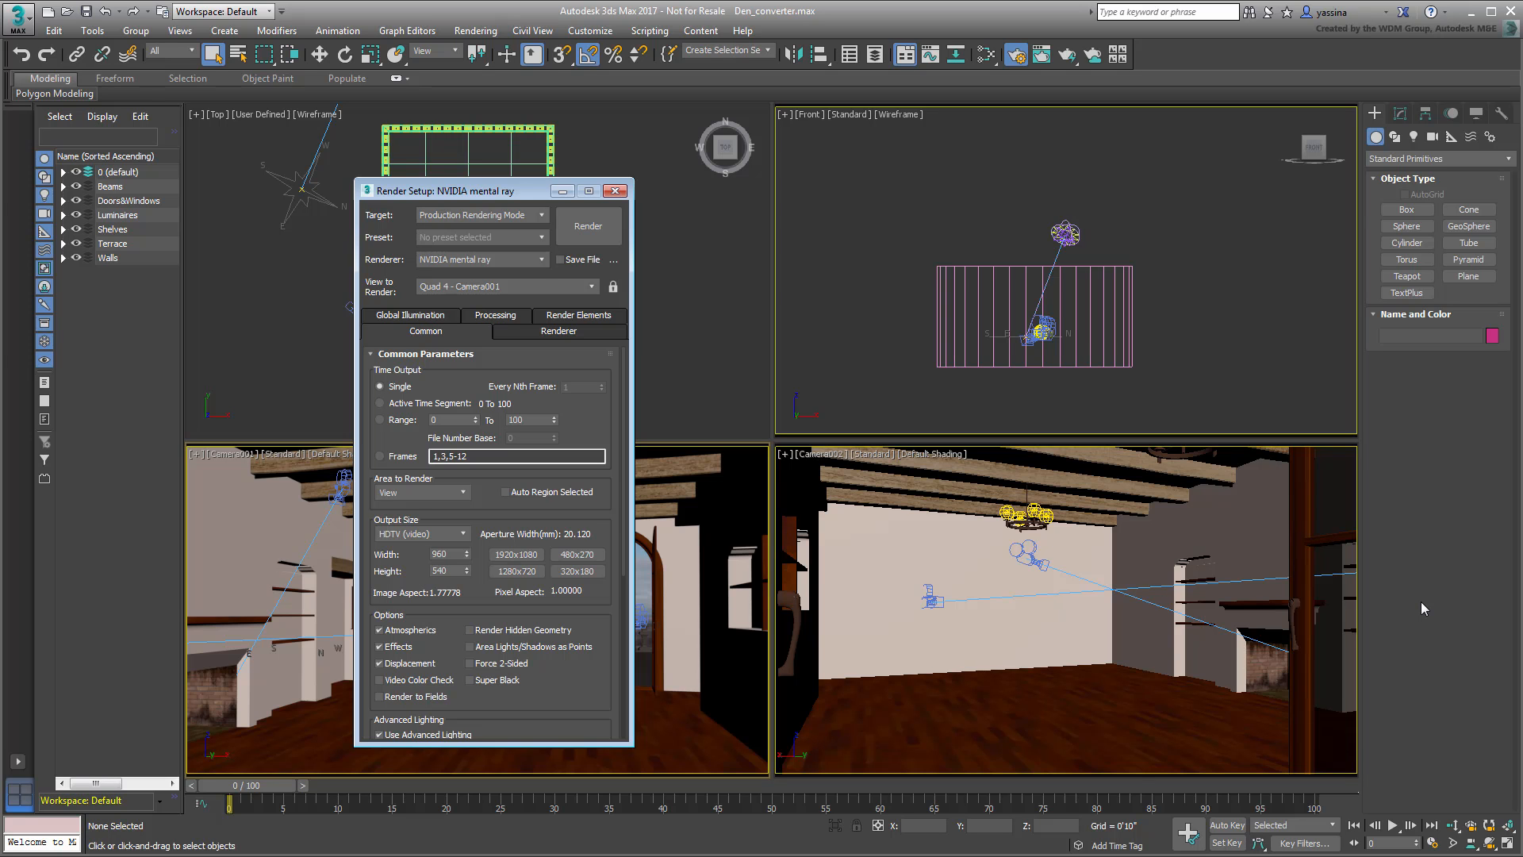
mouse_move(656, 230)
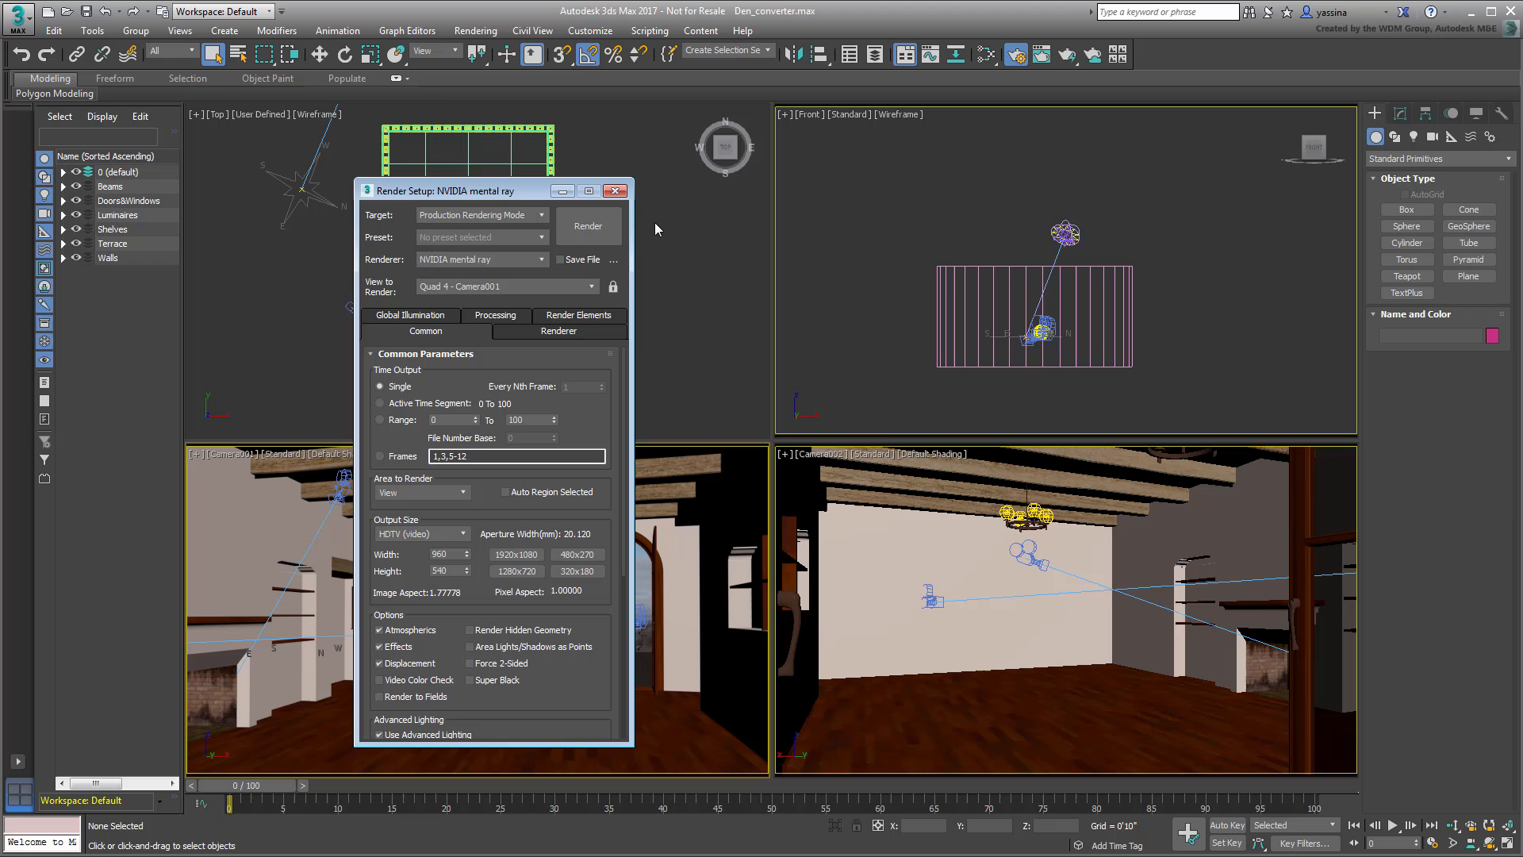
Render the Camera001 room view with mental ray in the Rendered Frame Window.
click(587, 225)
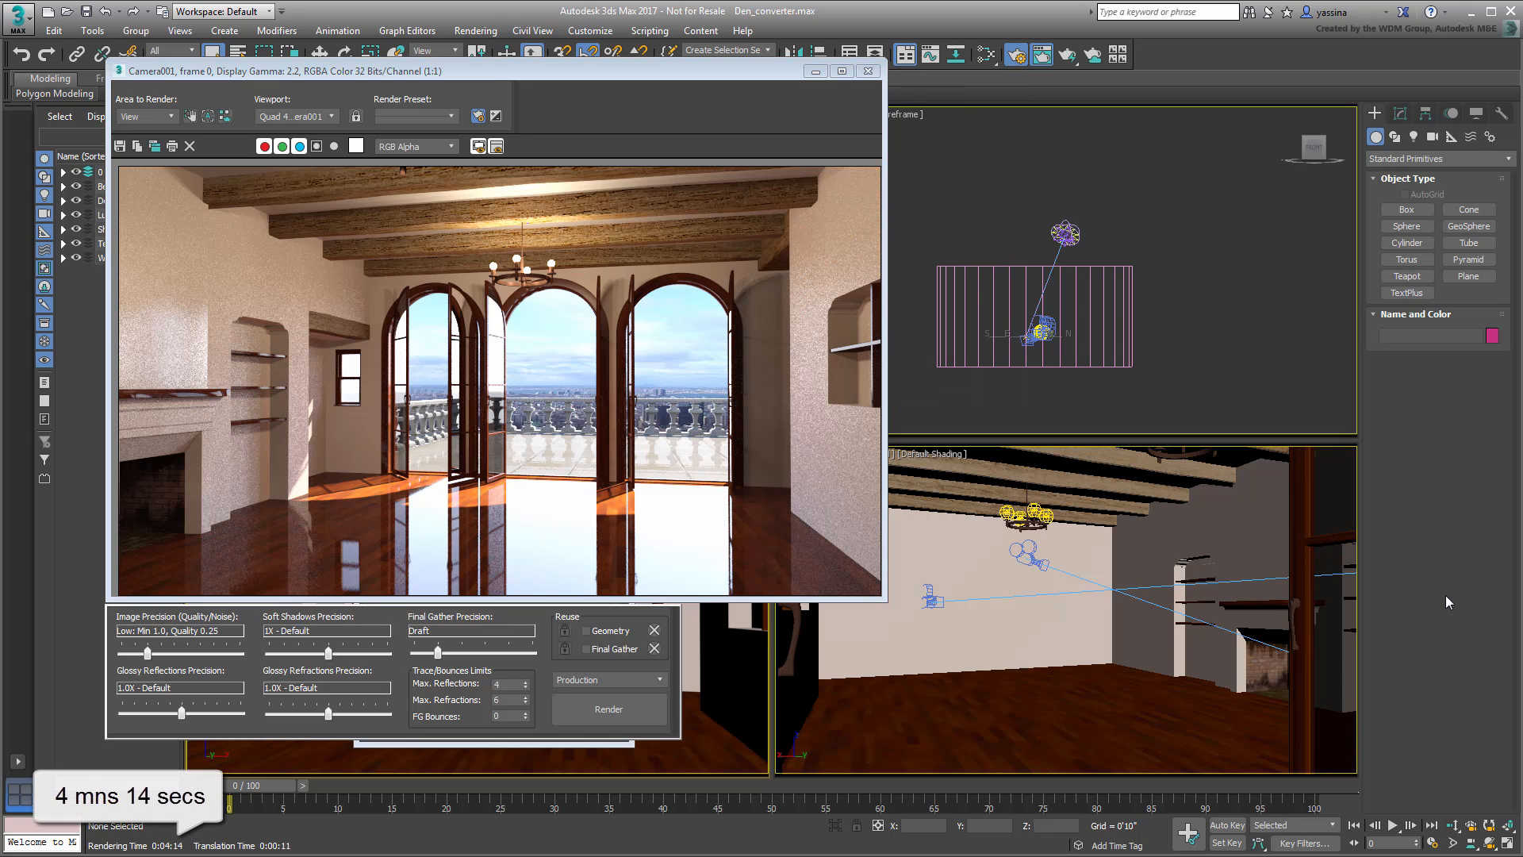
mouse_move(356, 189)
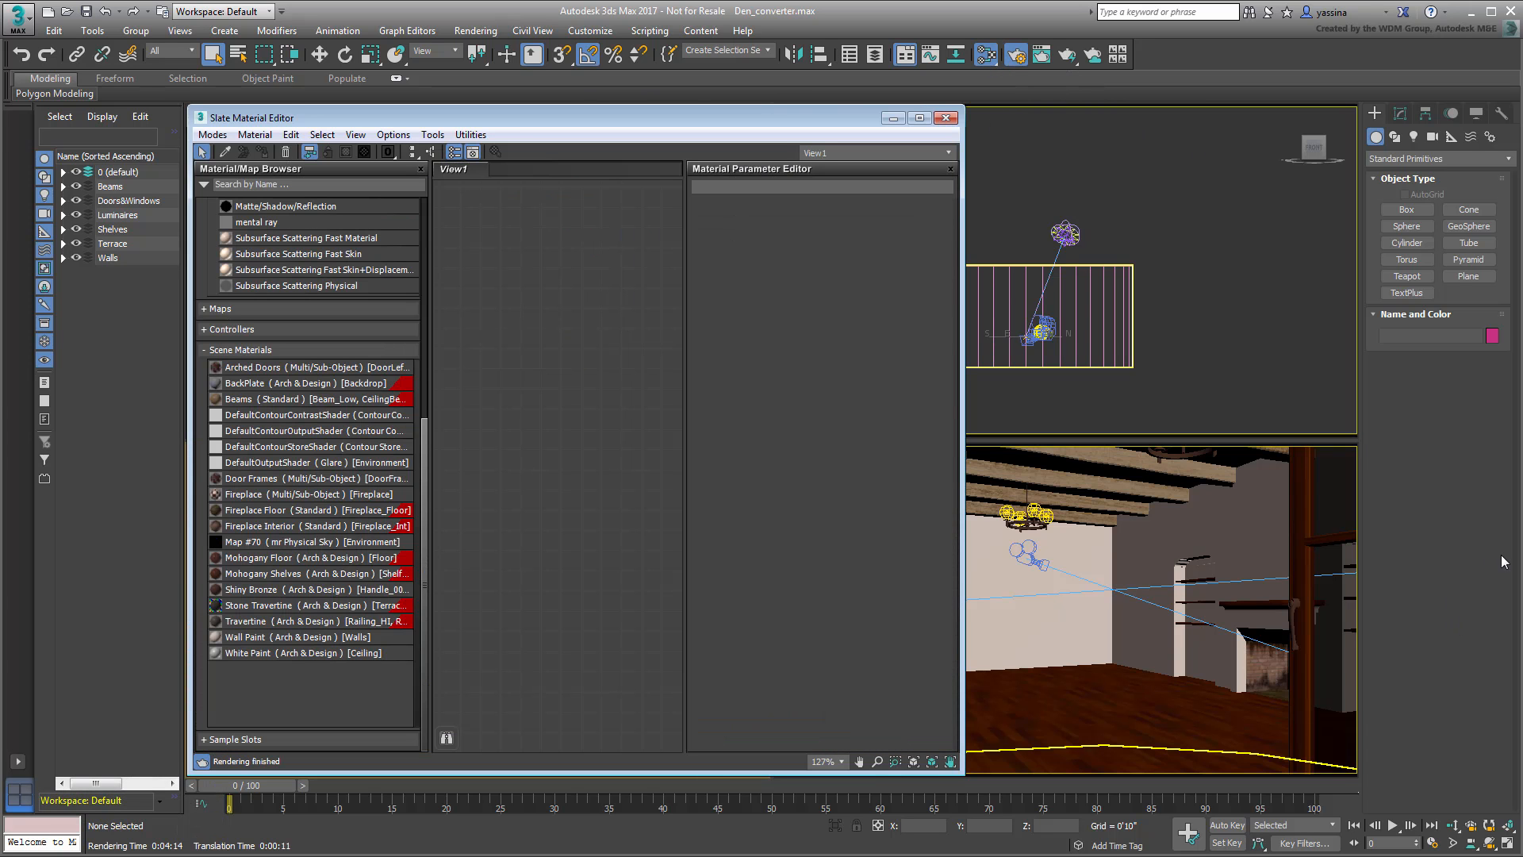
mouse_move(1455, 609)
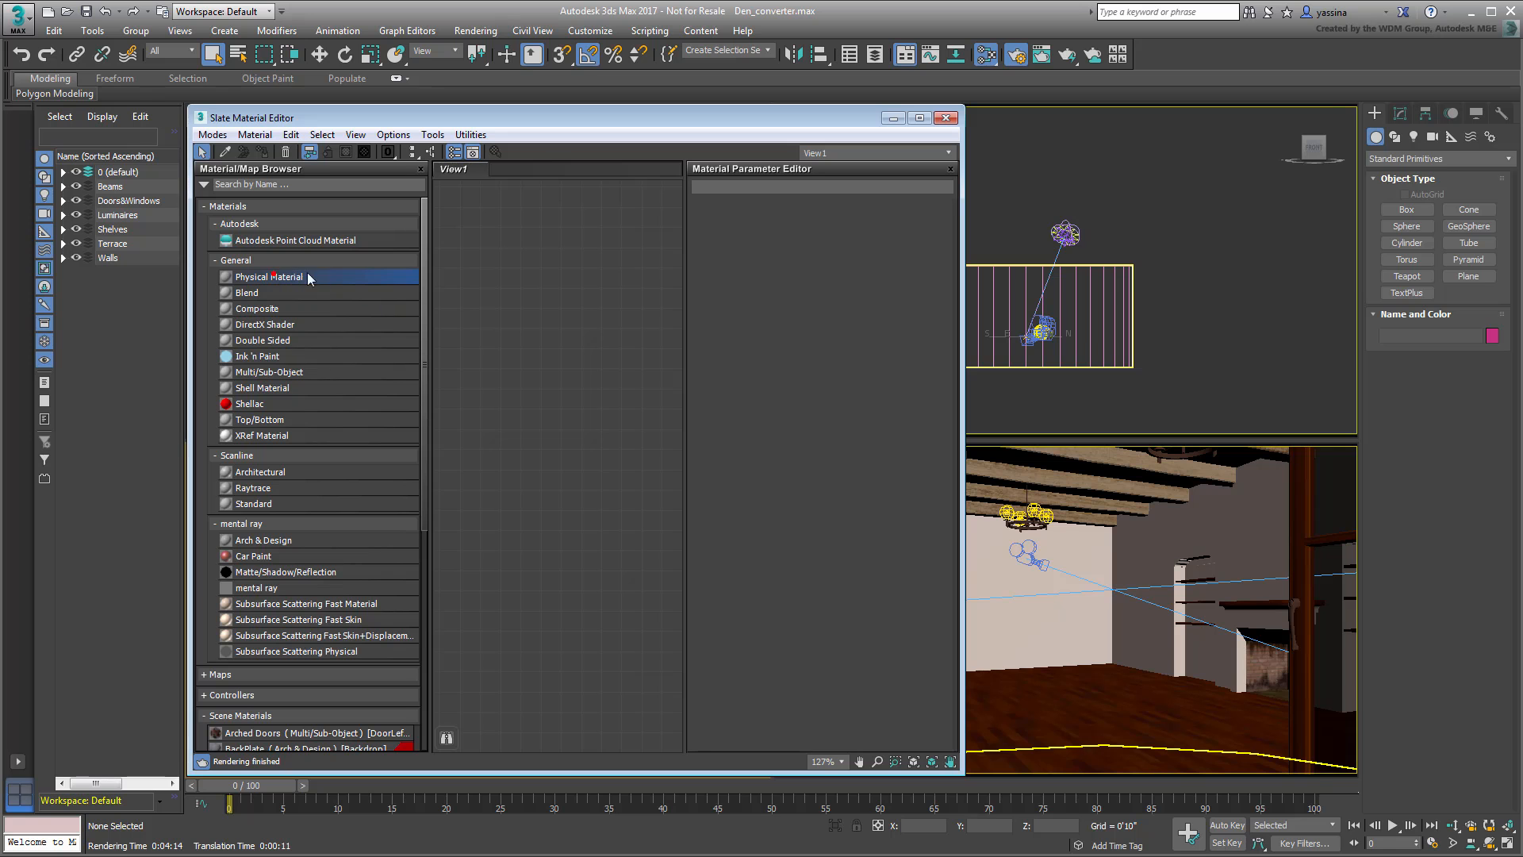
Create a new Physical Material node (Material #9) in the Slate Material Editor view.
double_click(269, 276)
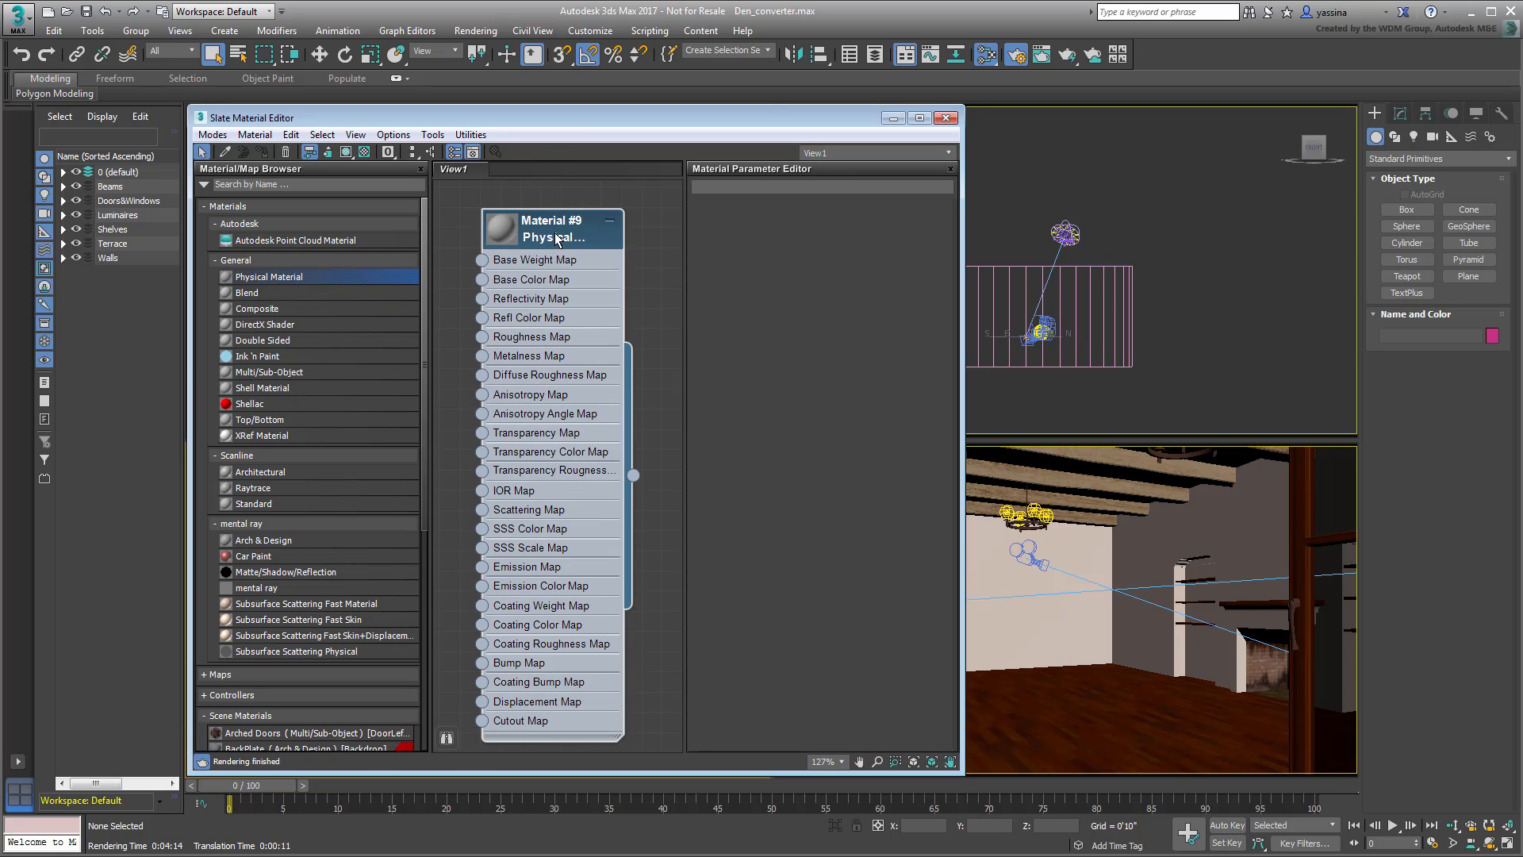
click(551, 230)
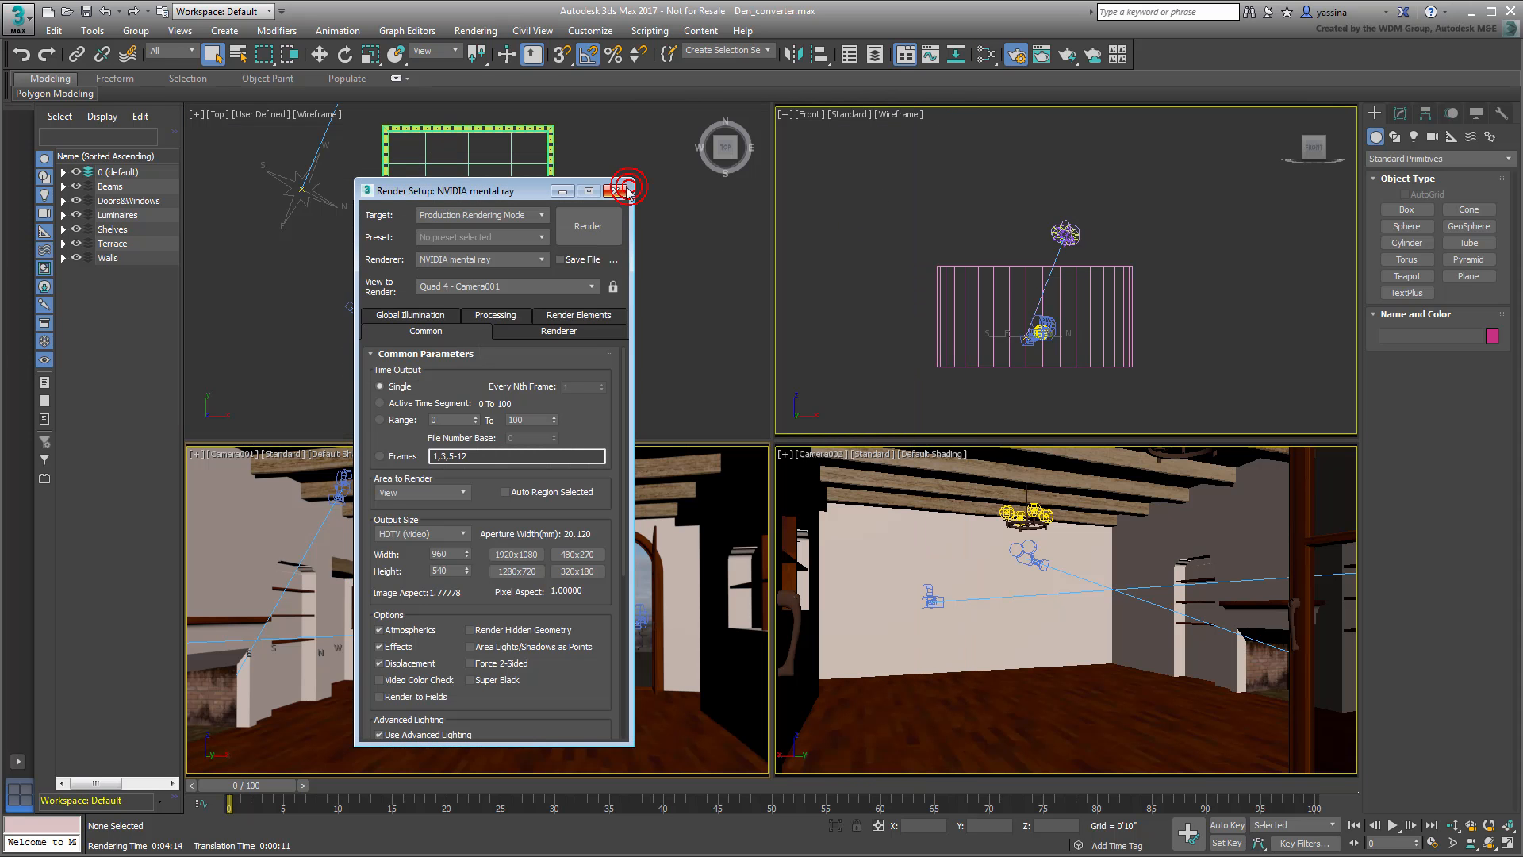
Close Render Setup and show the Daylight001 system's mr Sun and mr Sky parameters.
click(628, 186)
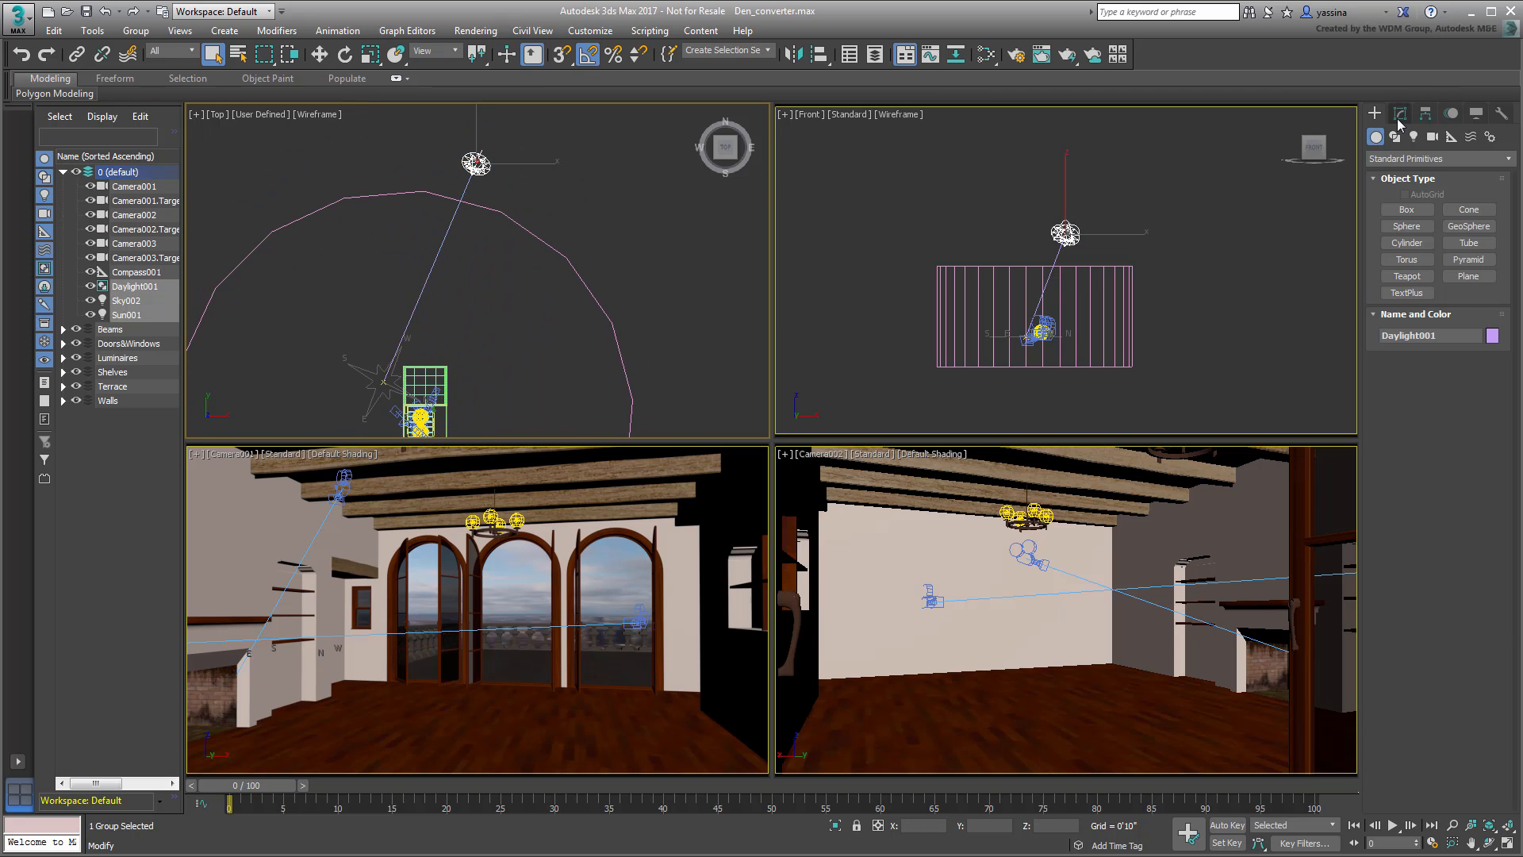
click(1399, 113)
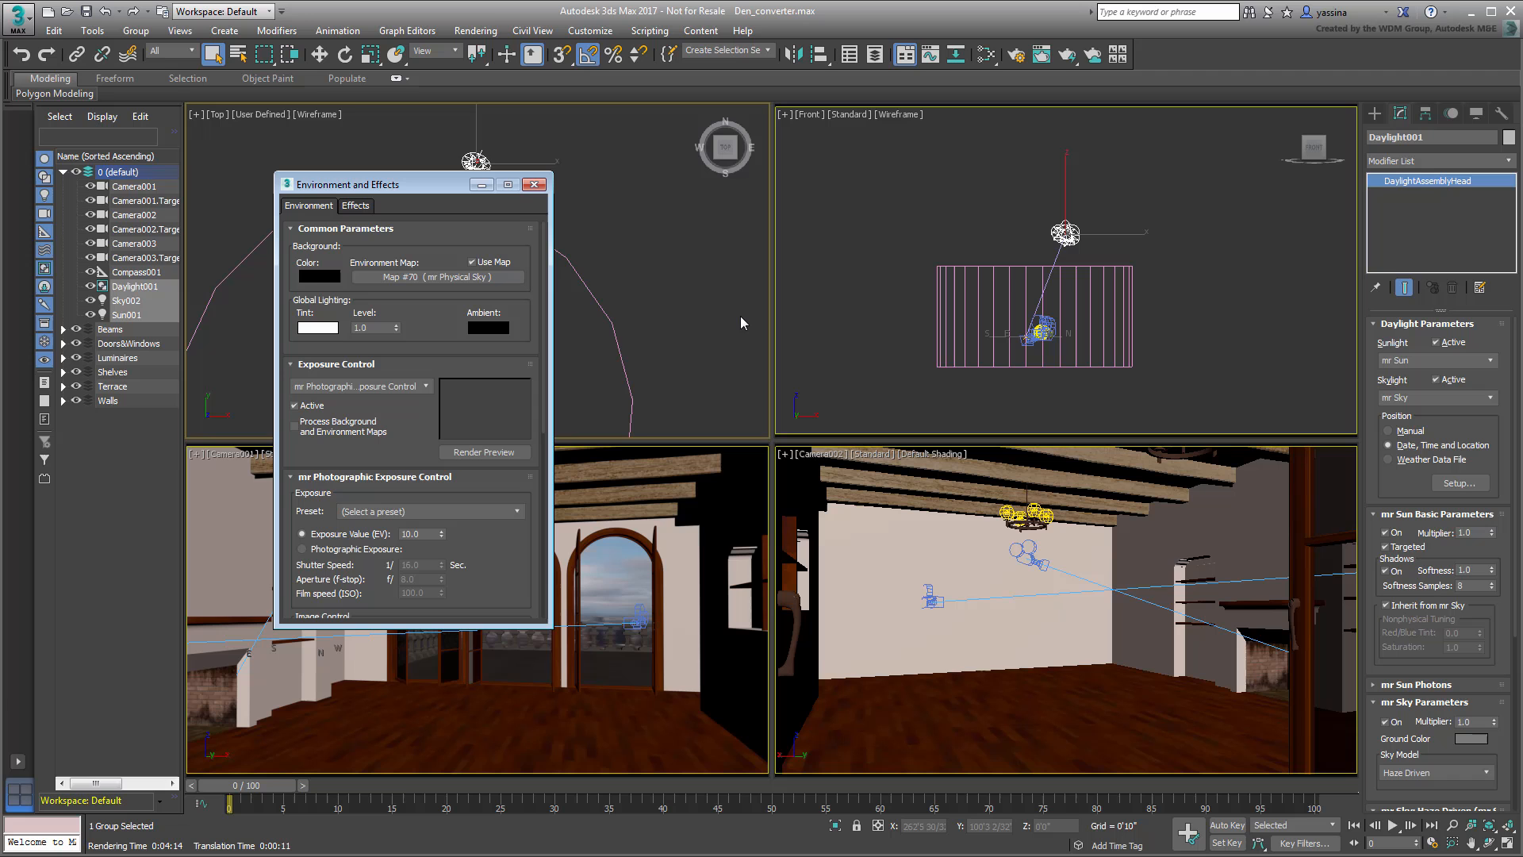
Show Environment and Effects with mr Physical Sky map and mr Photographic Exposure Control at EV 10.
key(8)
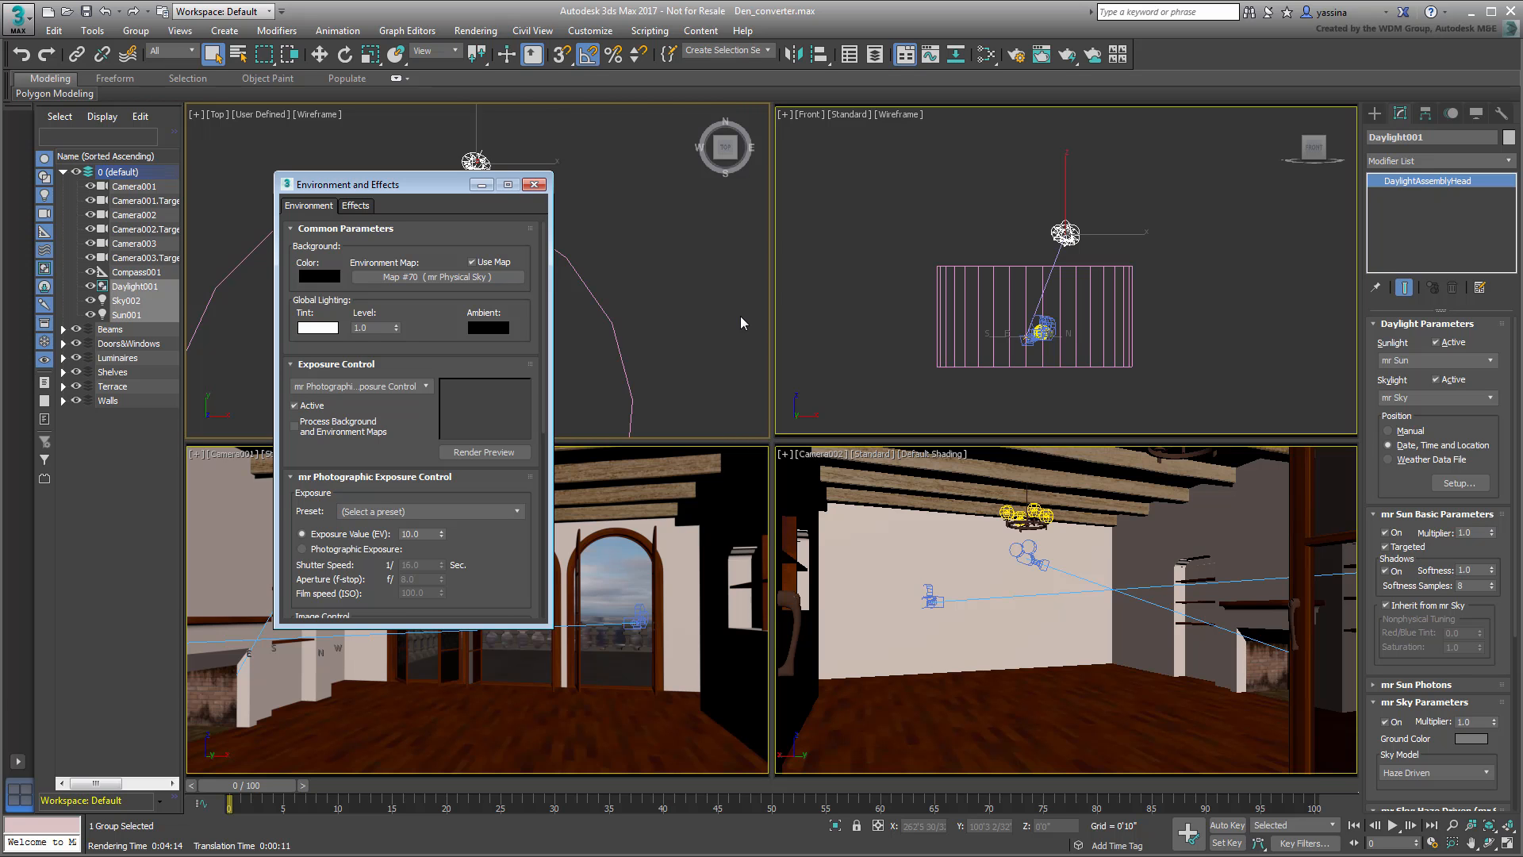
Close Environment and Effects, leaving the den scene's four views unobstructed.
click(533, 183)
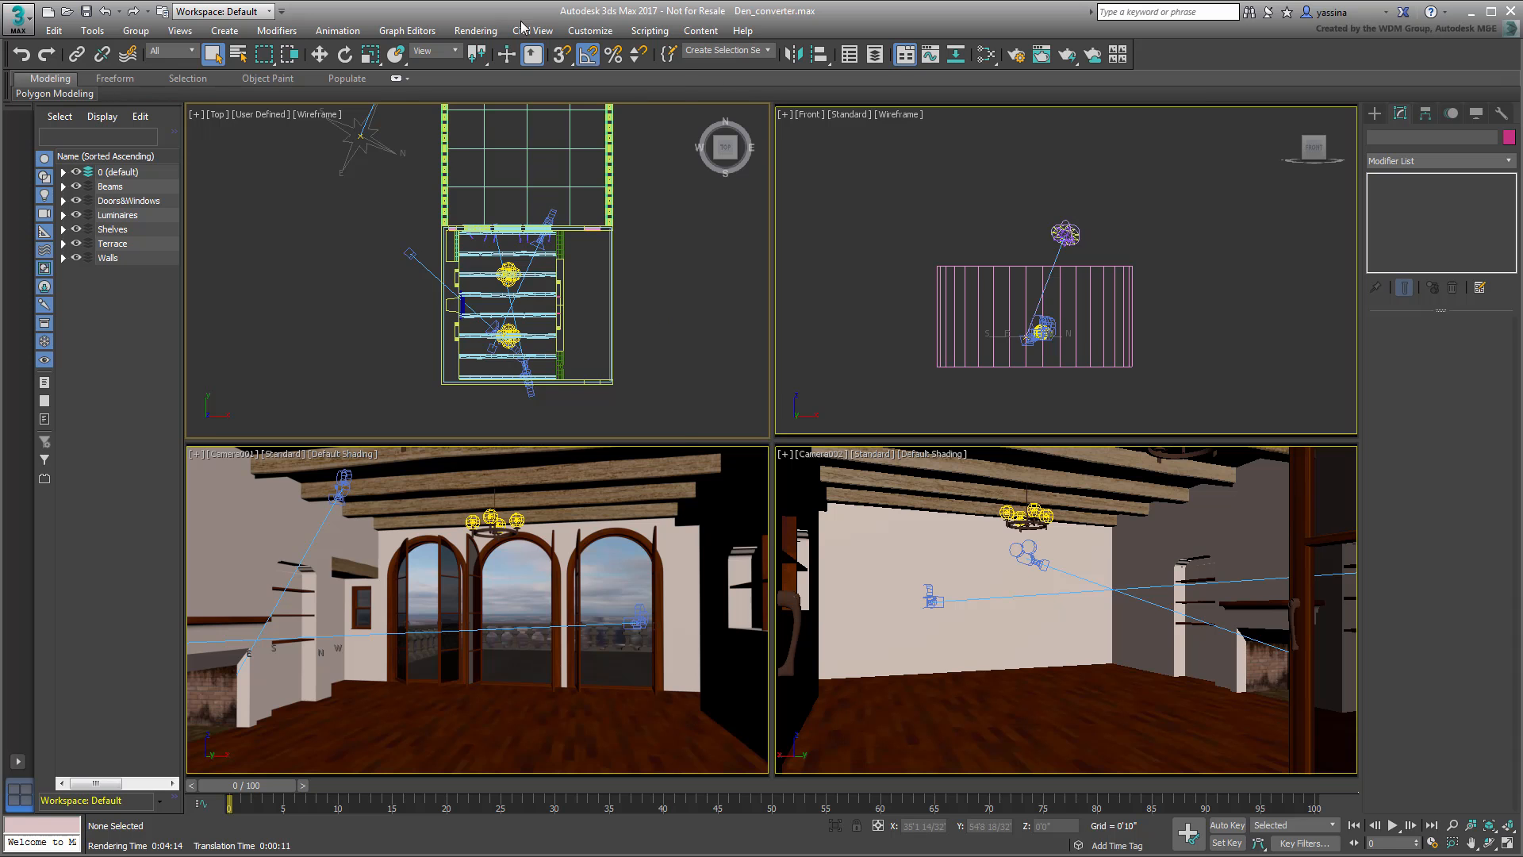
Launch Scene Converter with the ART preset, expand then collapse its rules, and browse the conversion scripts folder.
click(475, 30)
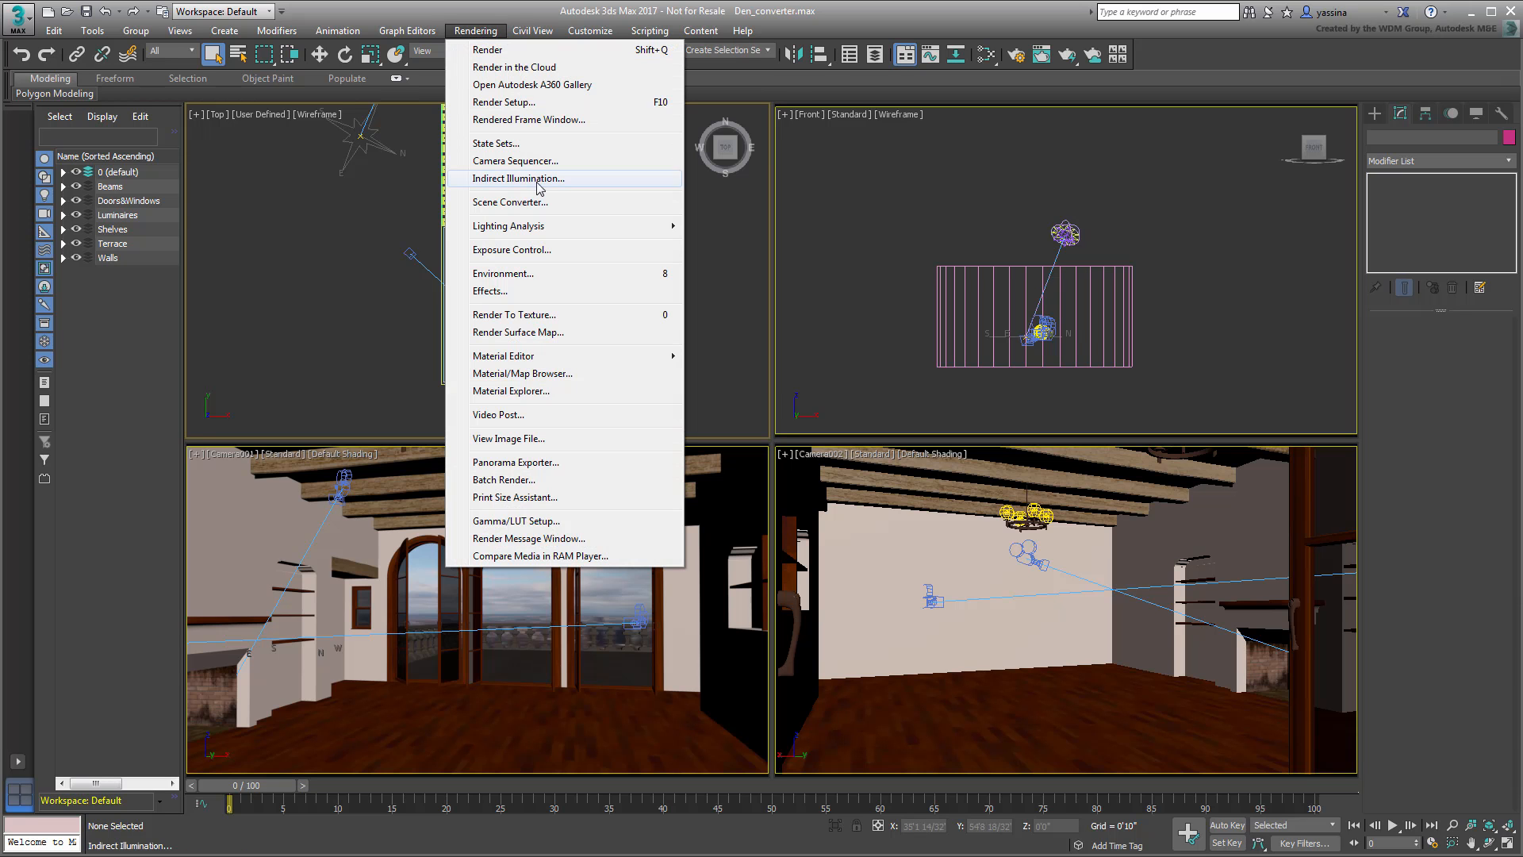
click(510, 202)
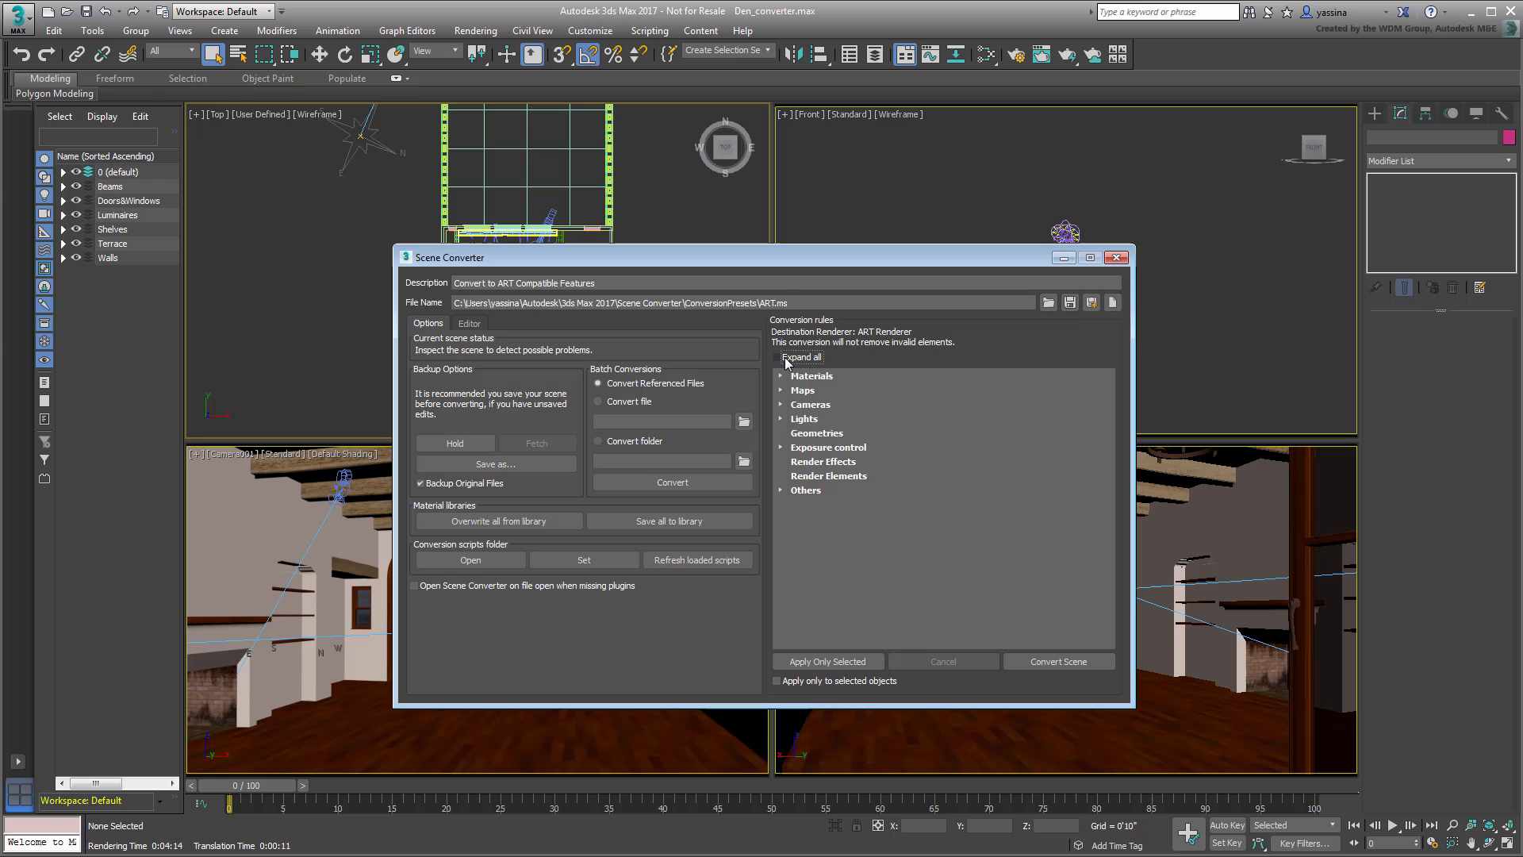
click(780, 357)
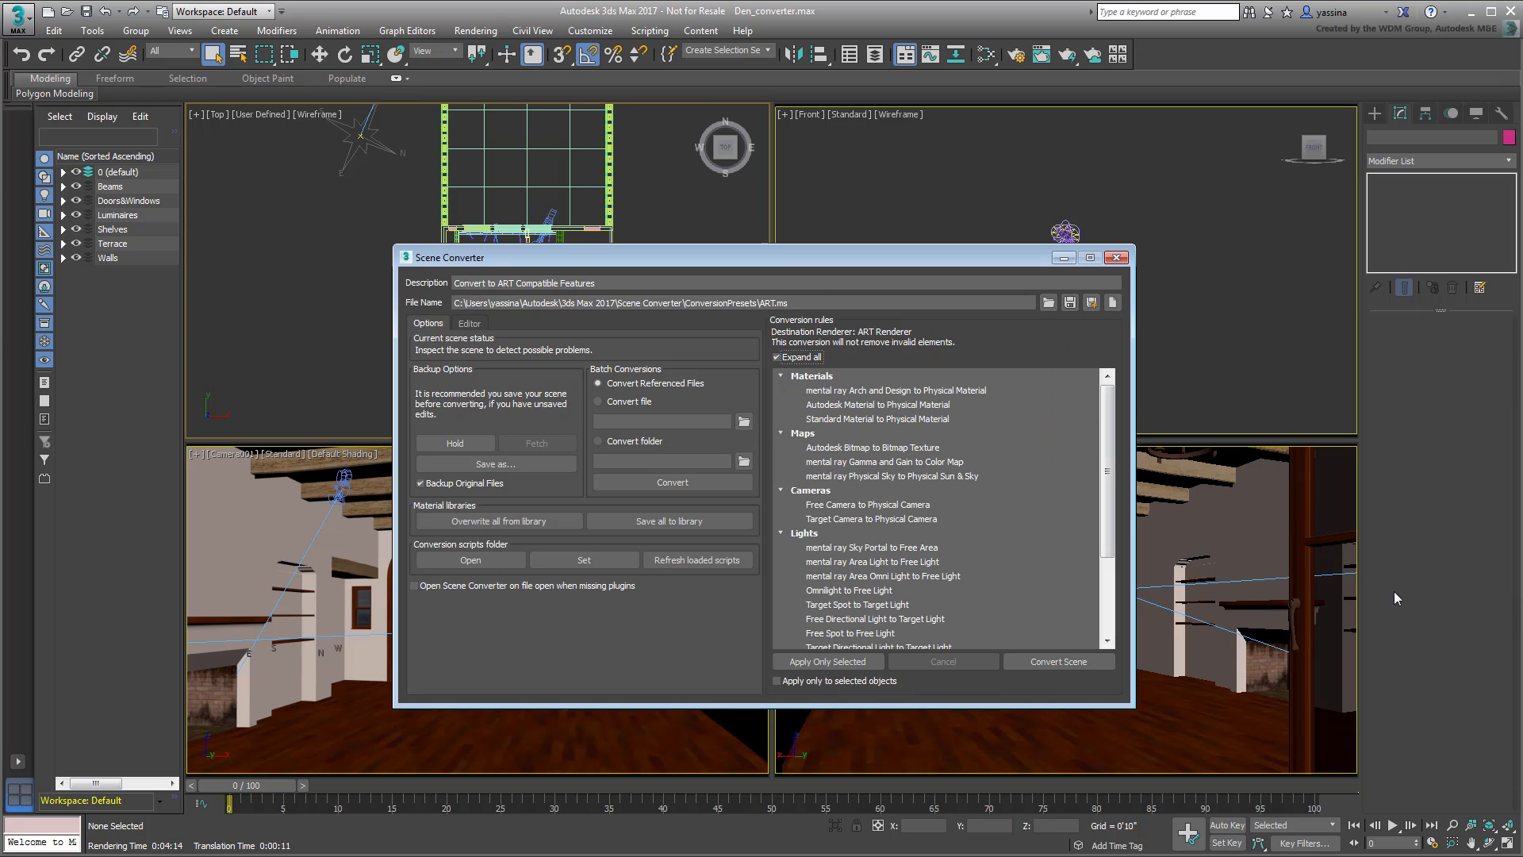
click(777, 356)
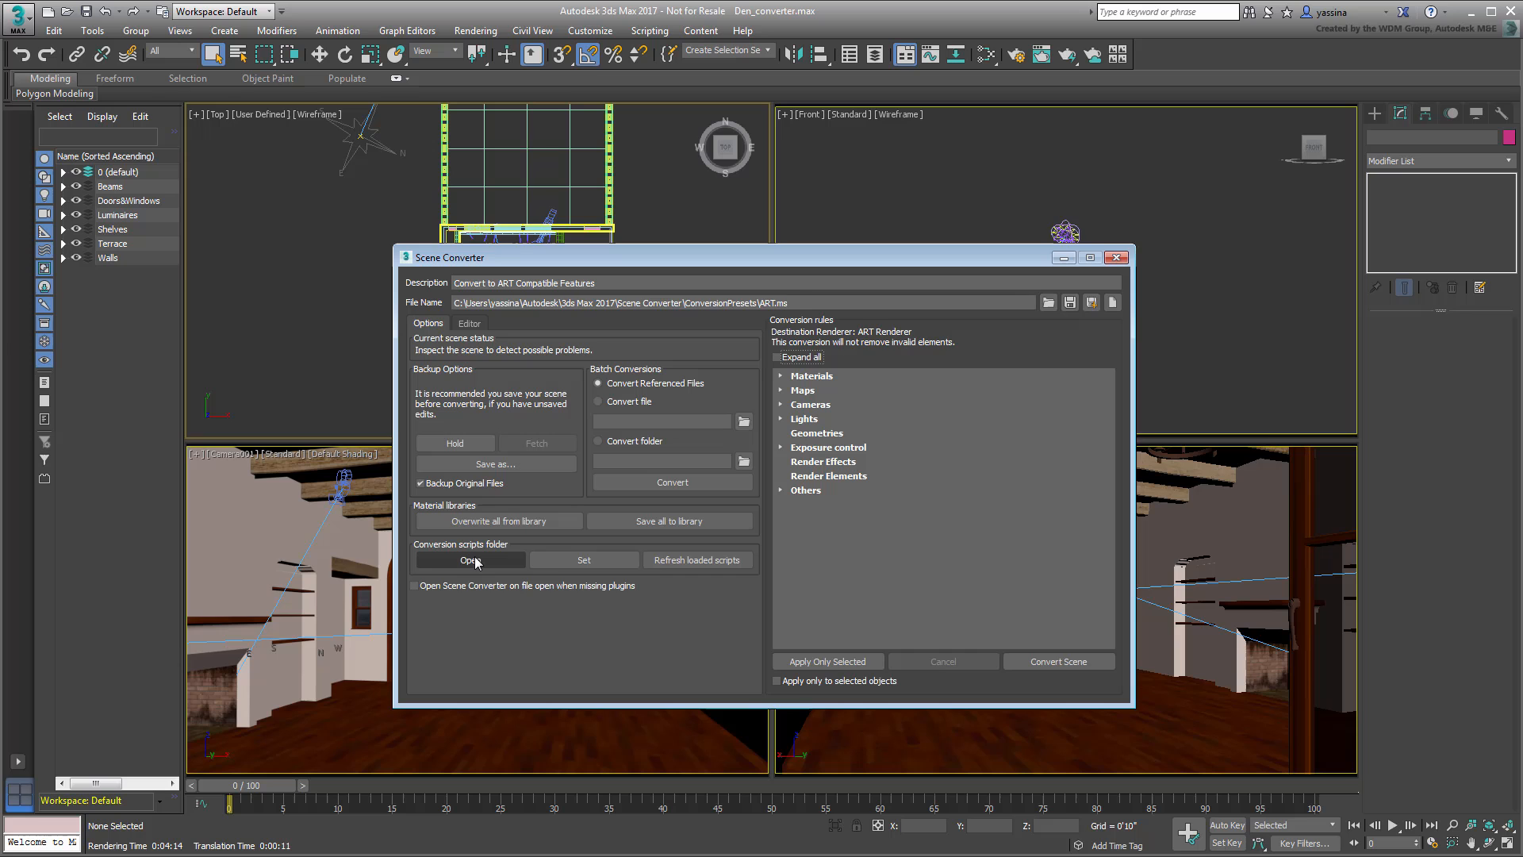
click(469, 559)
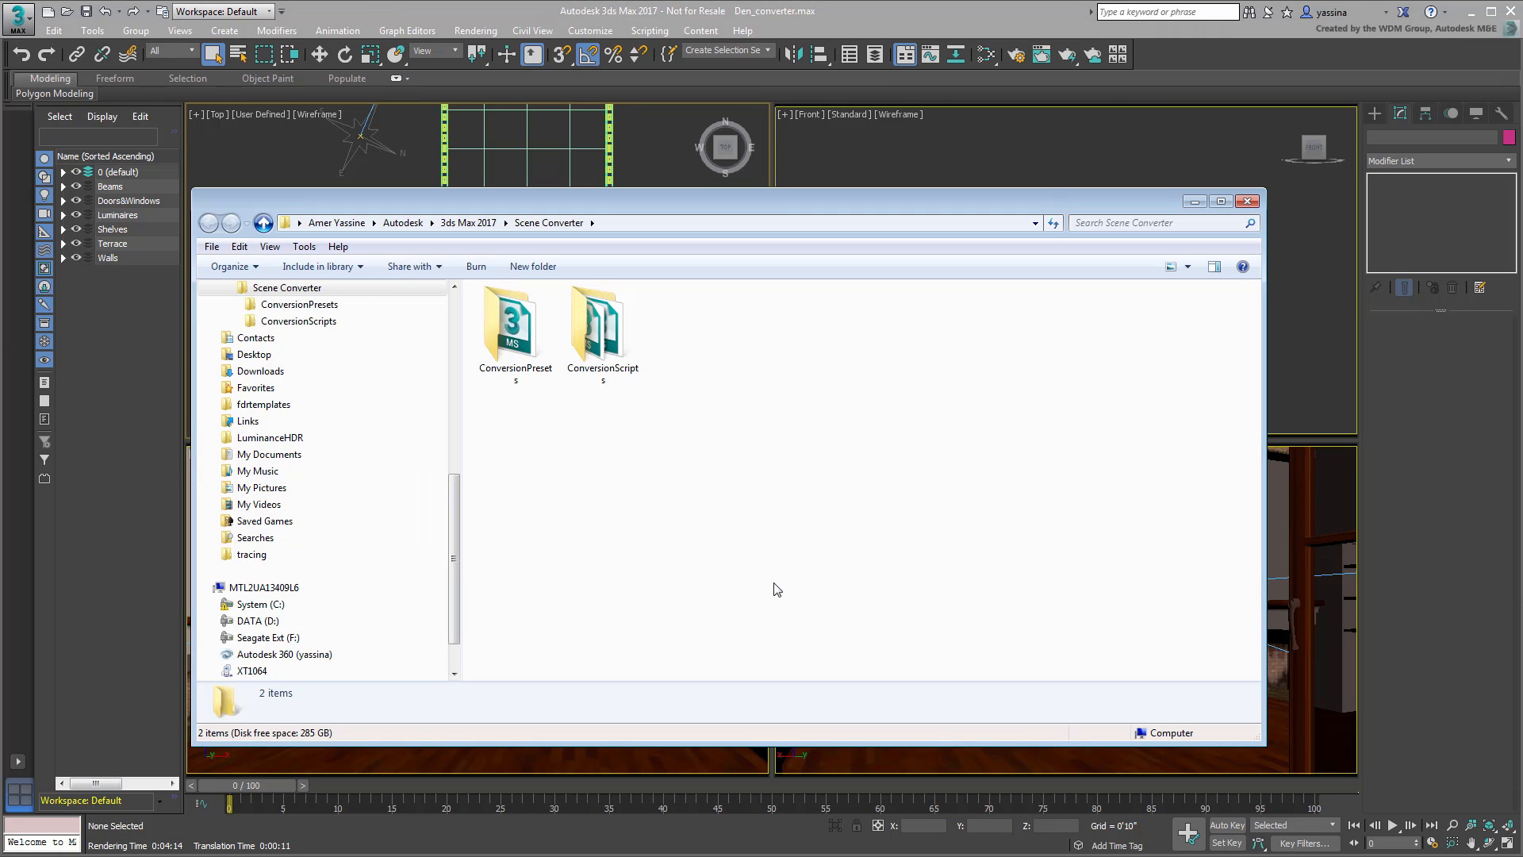
Look at ART.ms in ConversionPresets, go back to Scene Converter, and enter ConversionScripts with its 18 scripts.
double_click(515, 320)
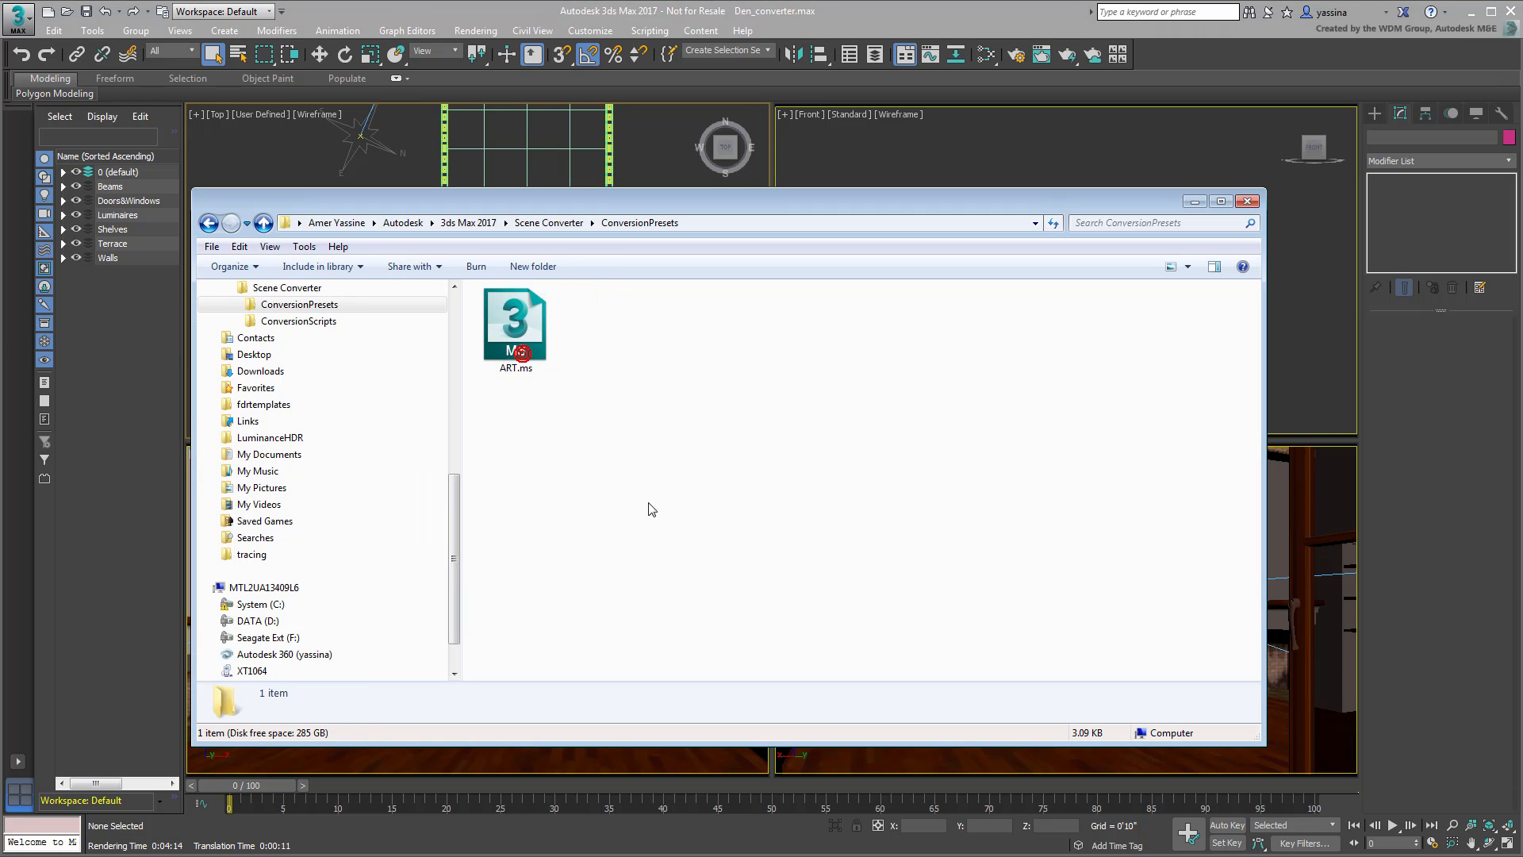
mouse_move(687, 521)
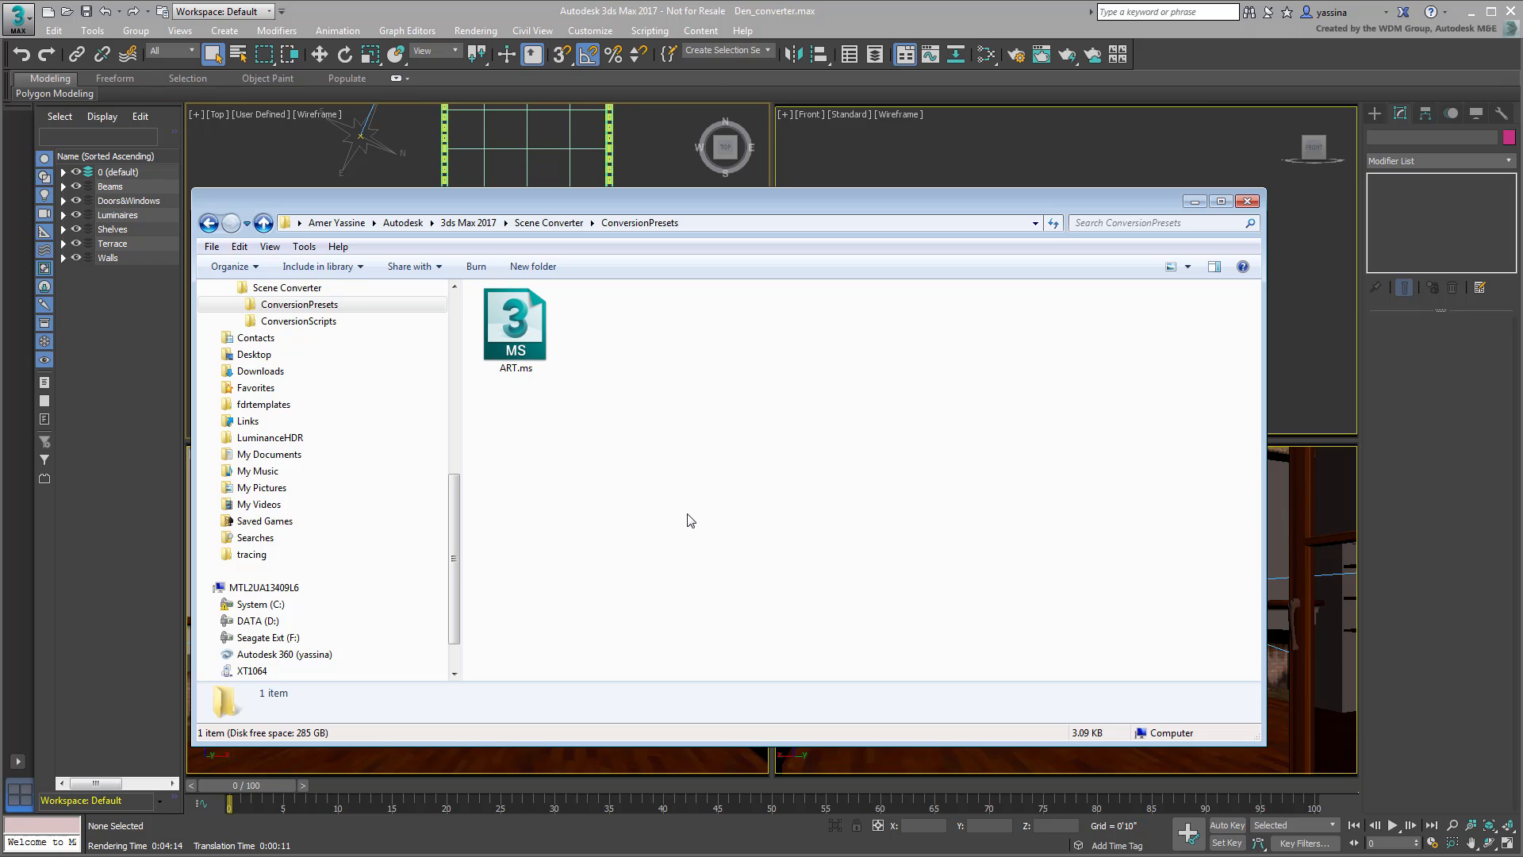
mouse_move(680, 508)
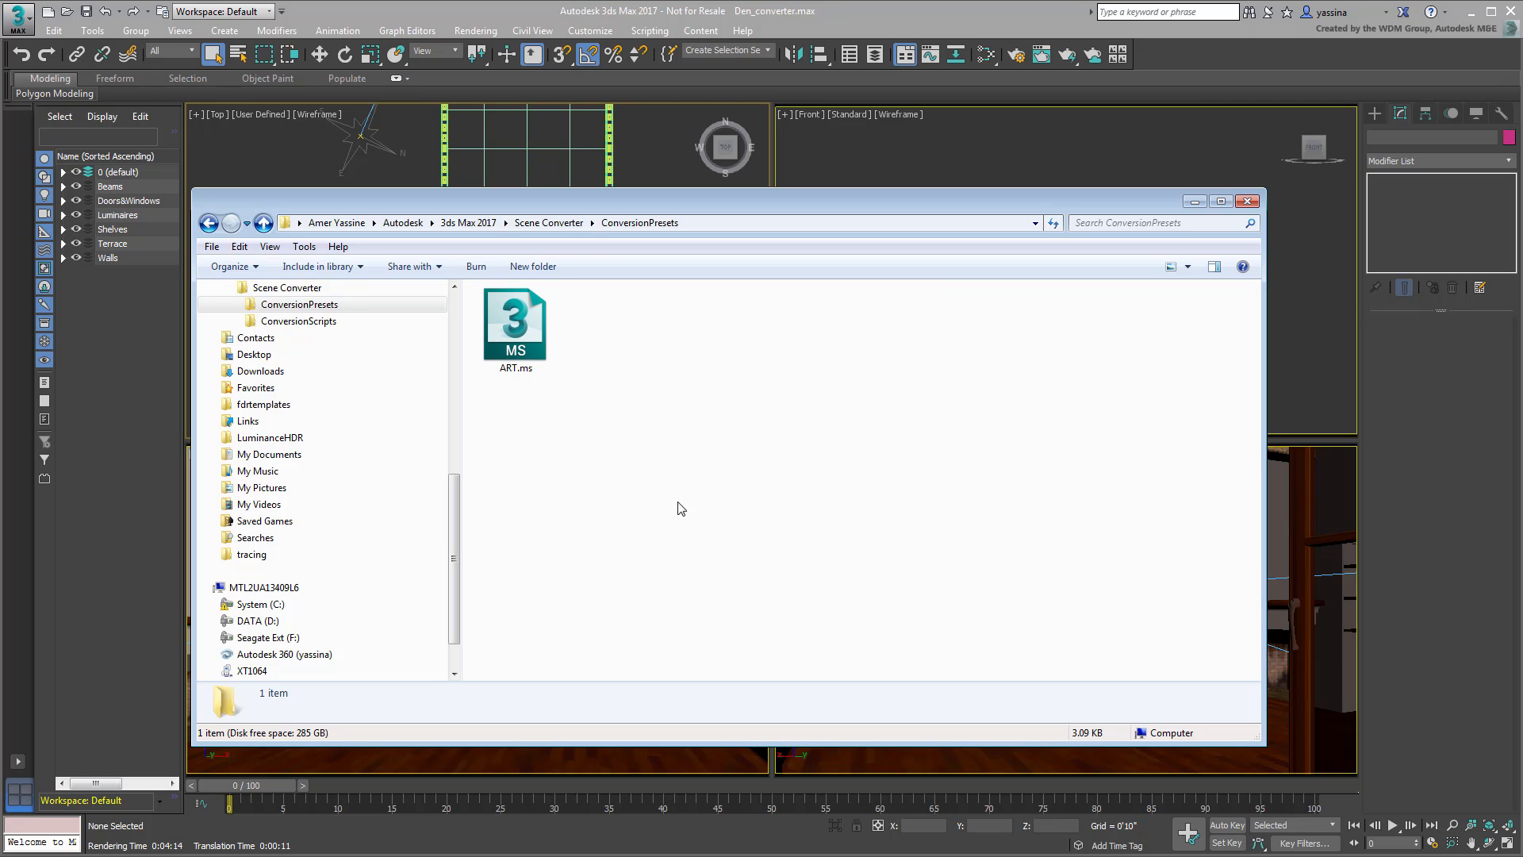
click(207, 222)
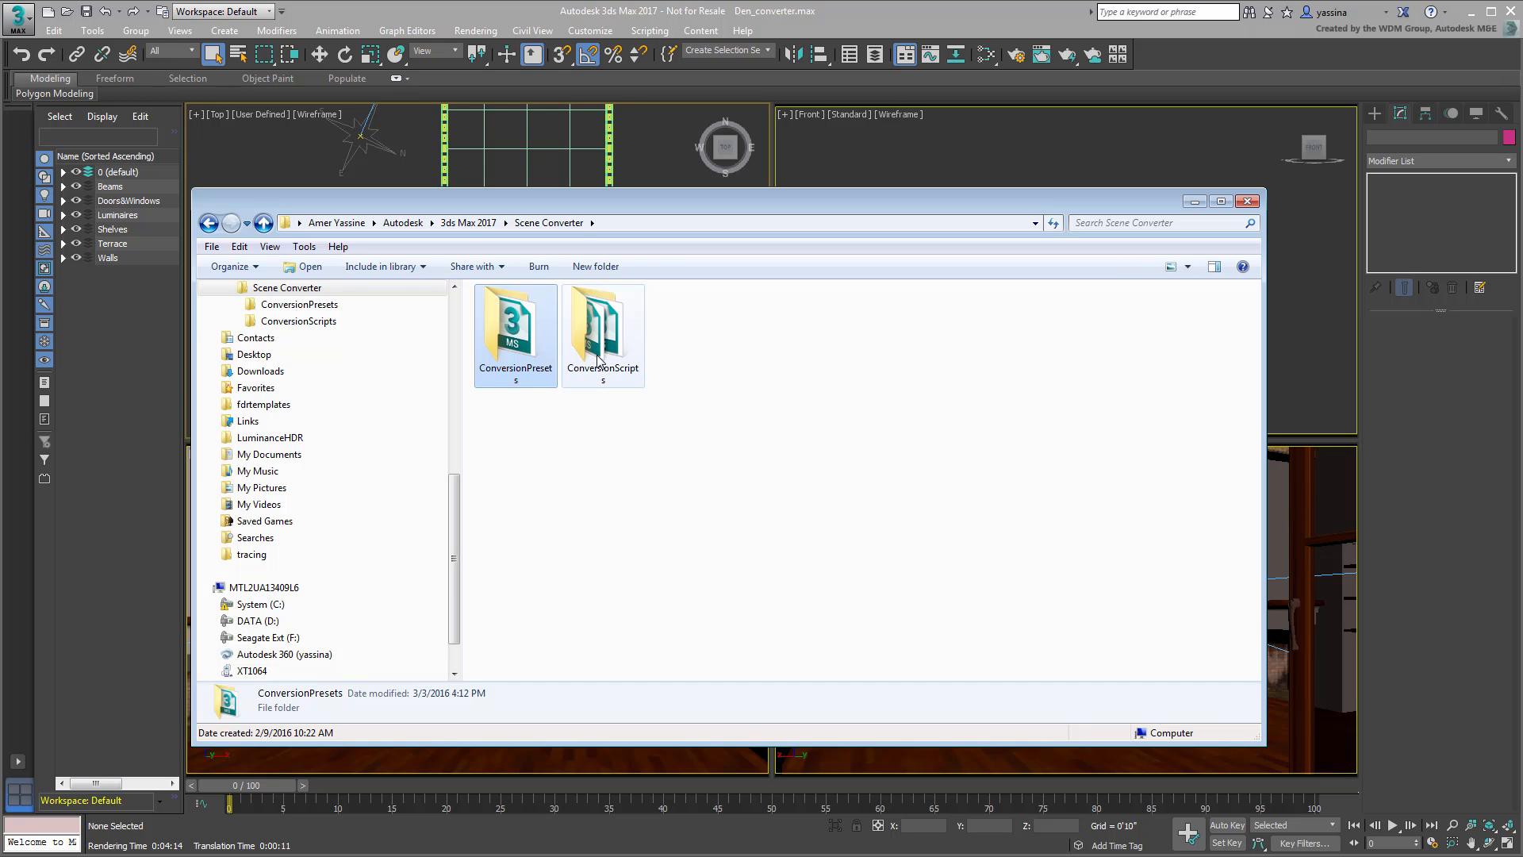
double_click(602, 330)
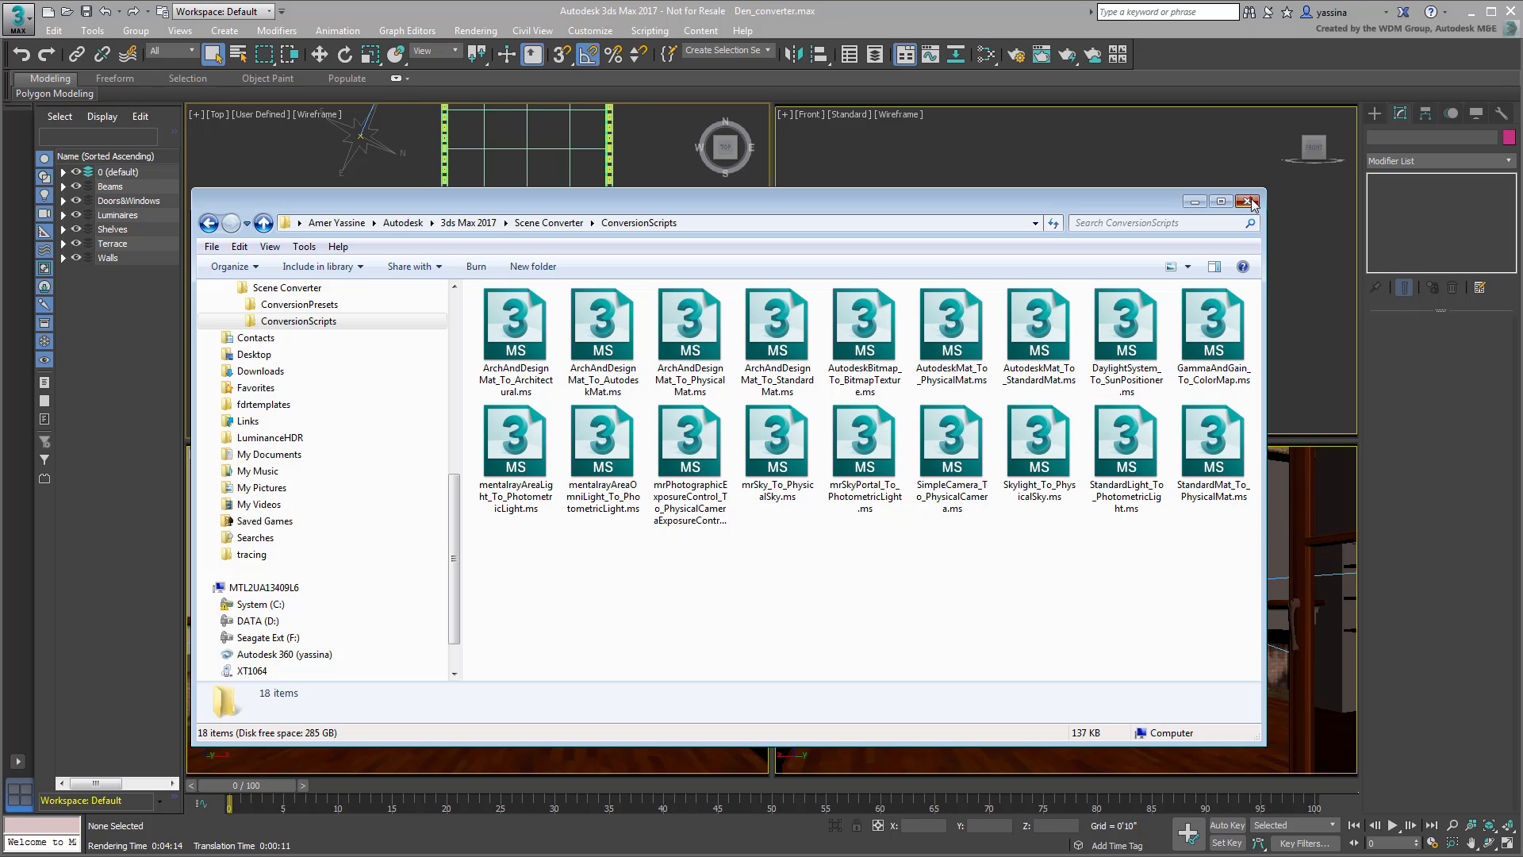
Close Explorer and expand the Materials, Maps, Cameras and Lights conversion rules in Scene Converter.
click(1251, 202)
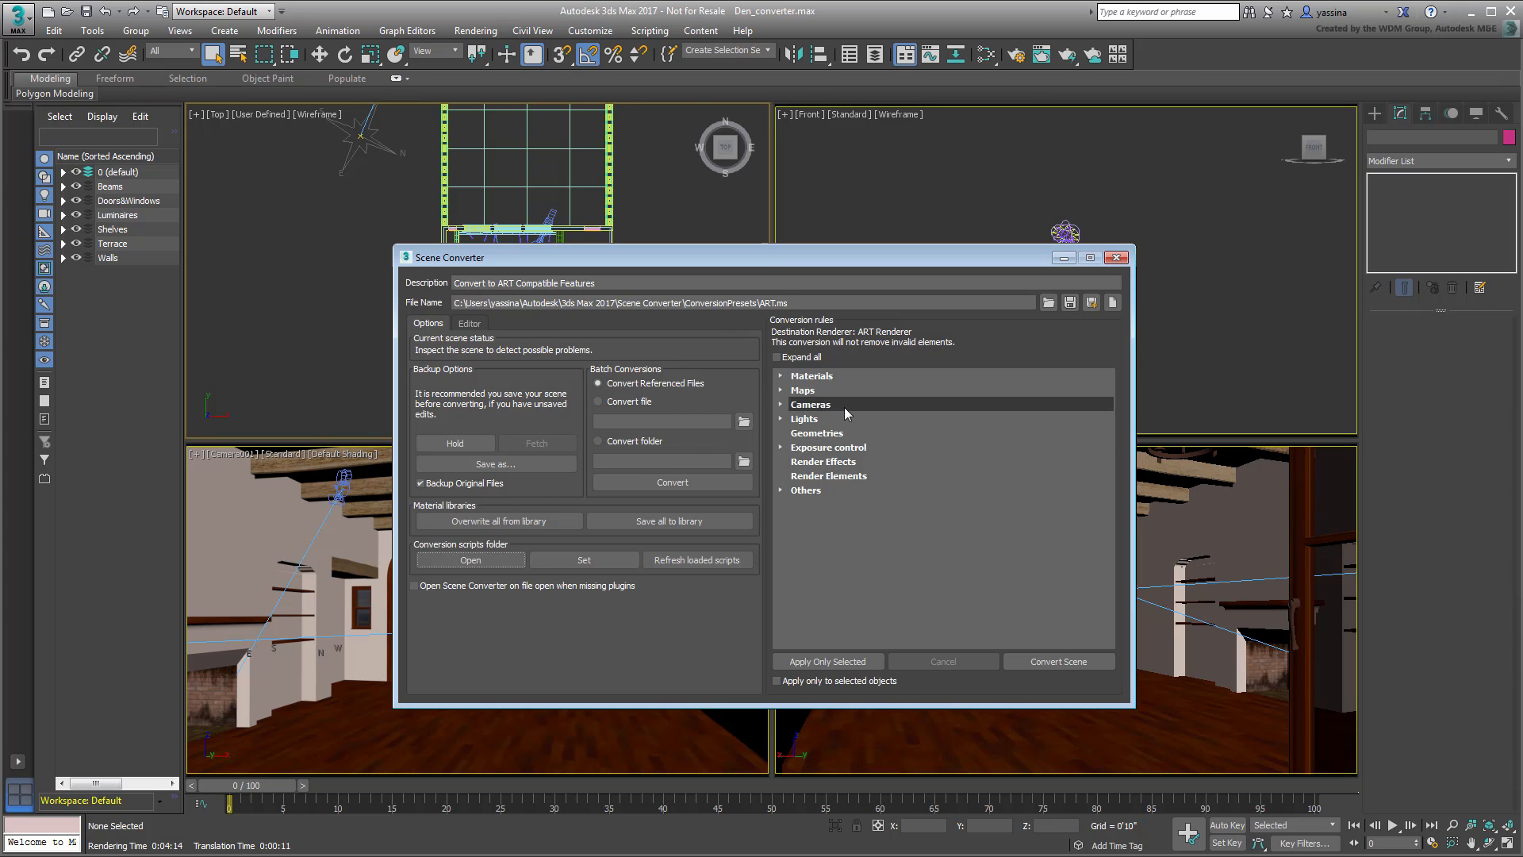
click(781, 376)
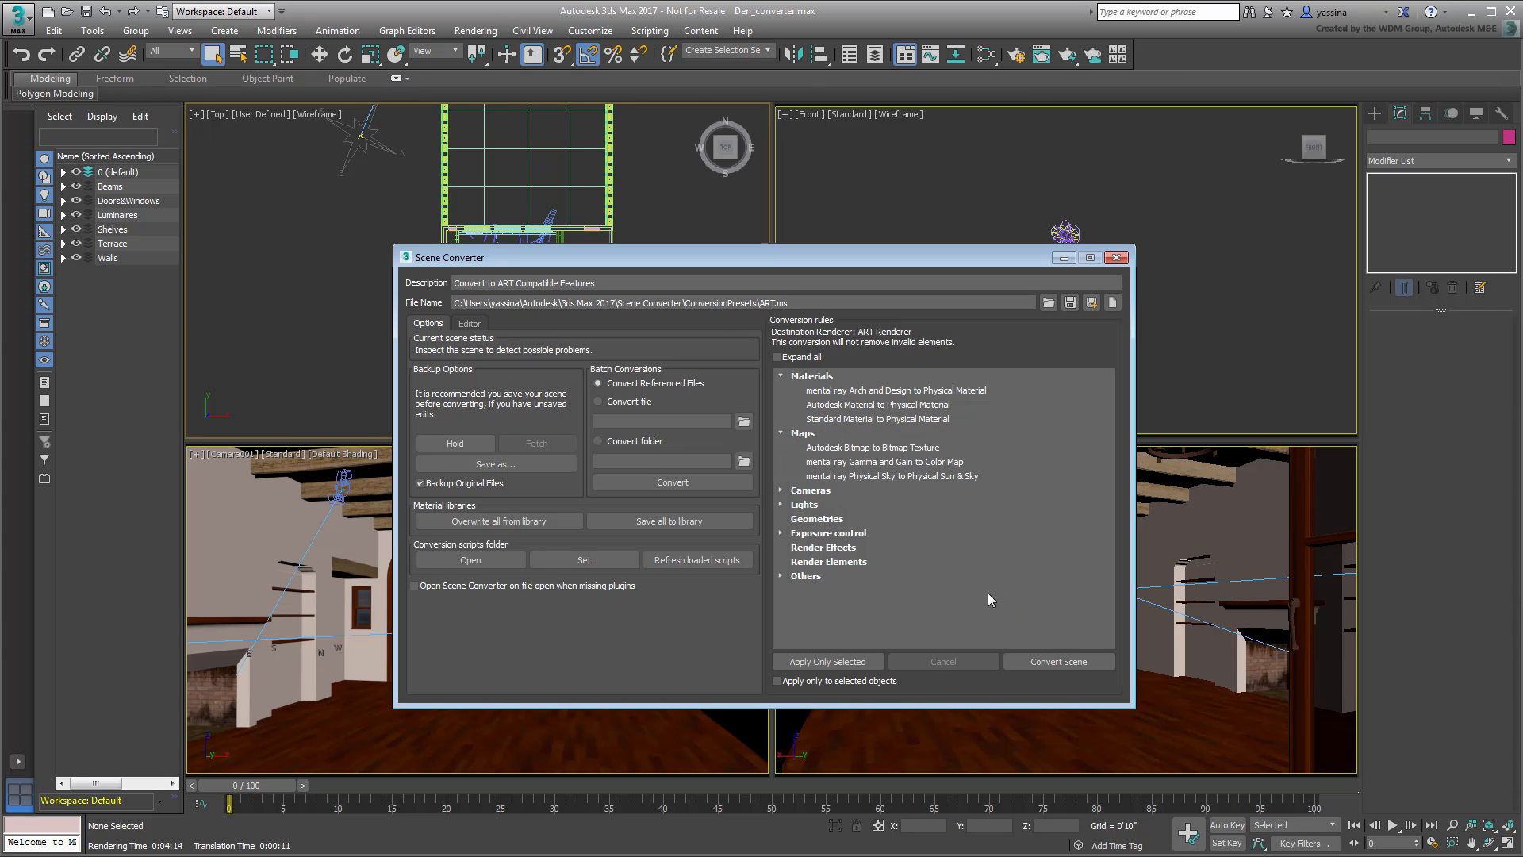
click(782, 490)
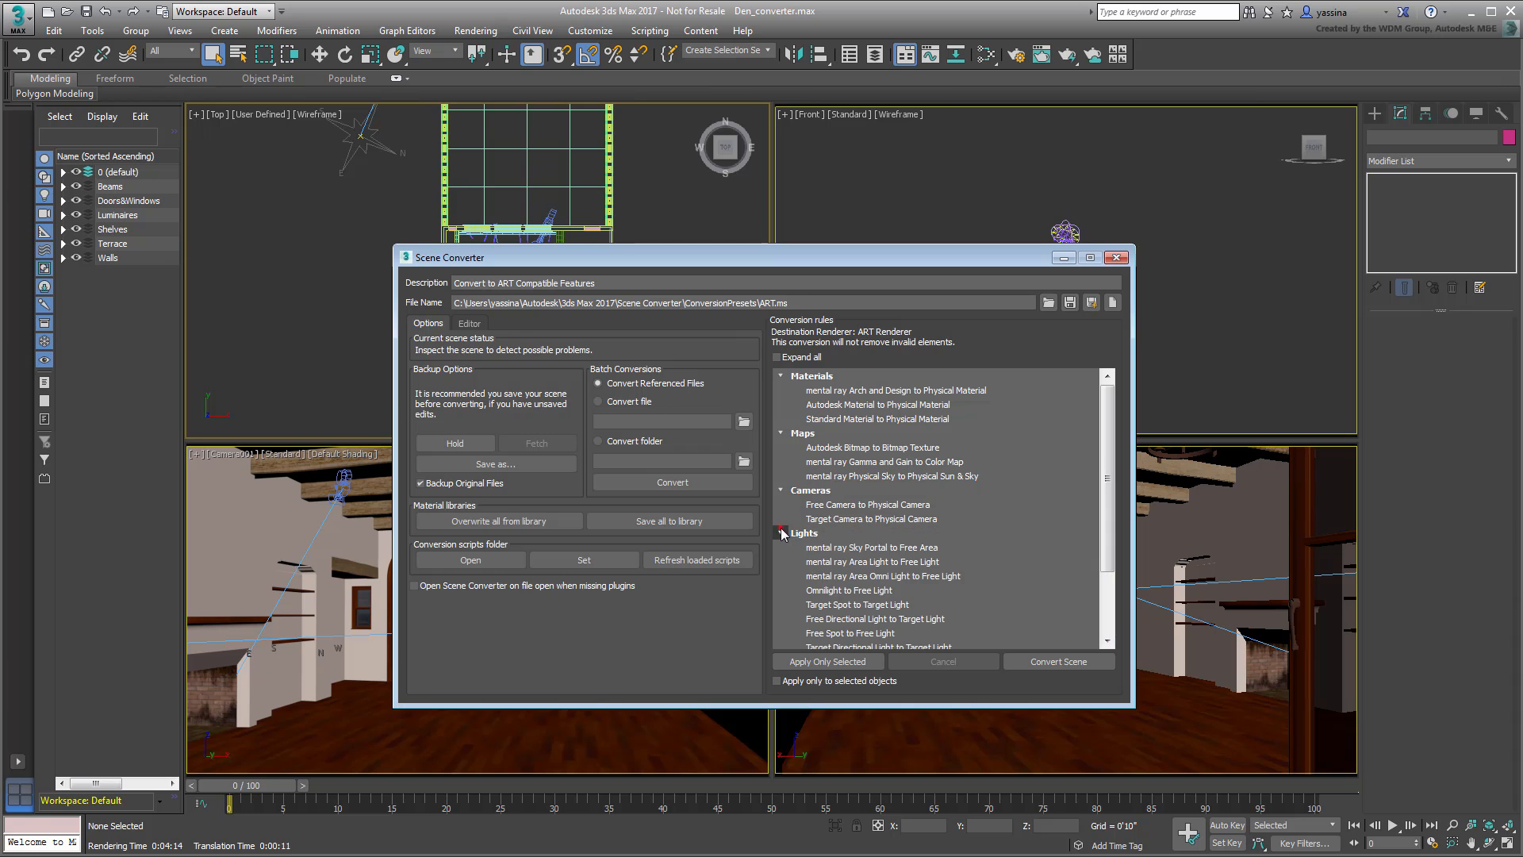
scroll(down, 3)
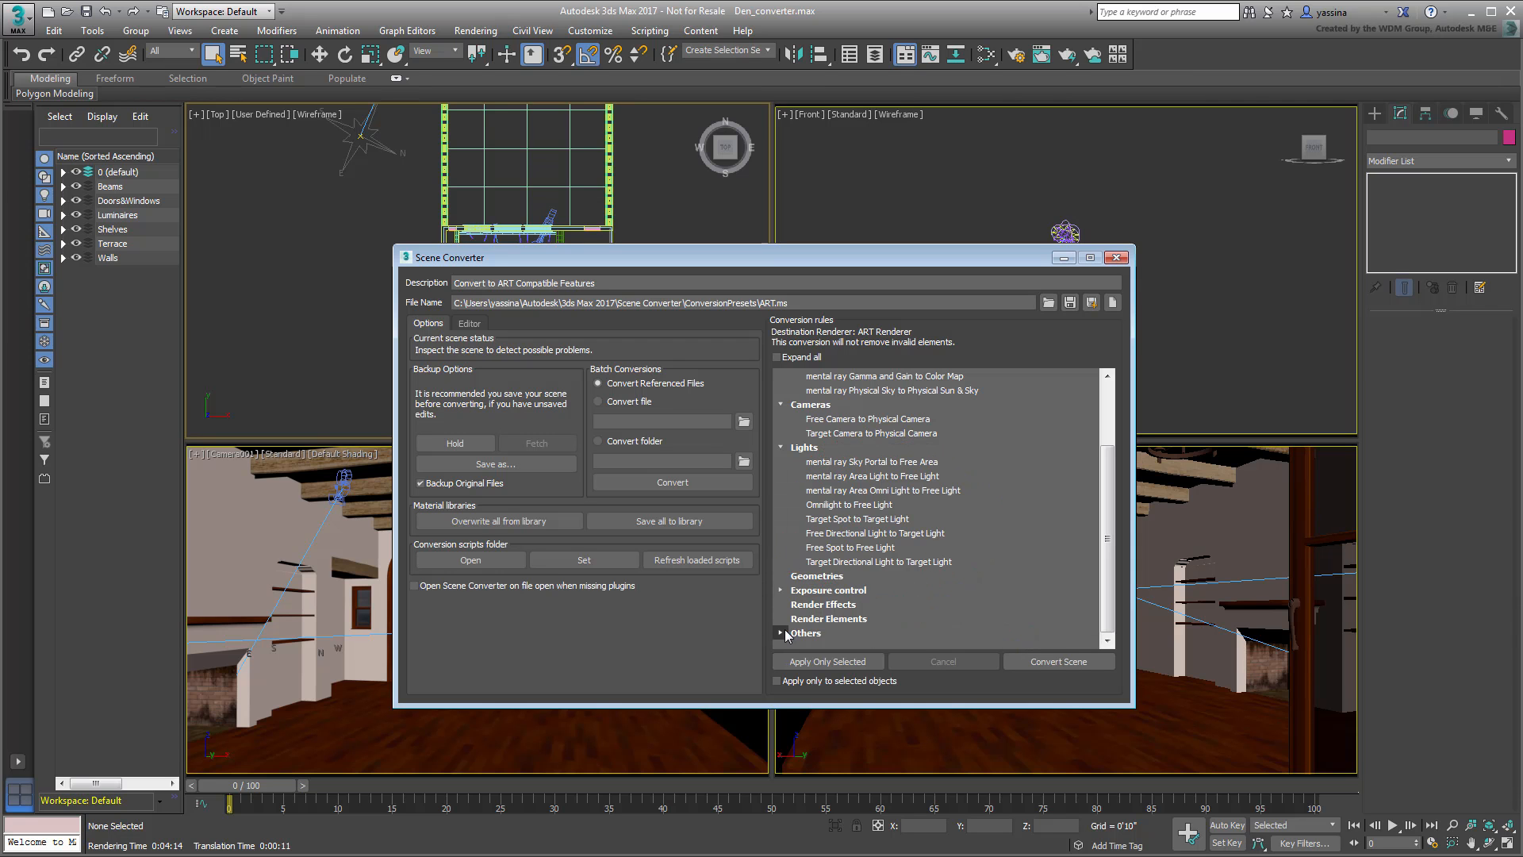
scroll(down, 3)
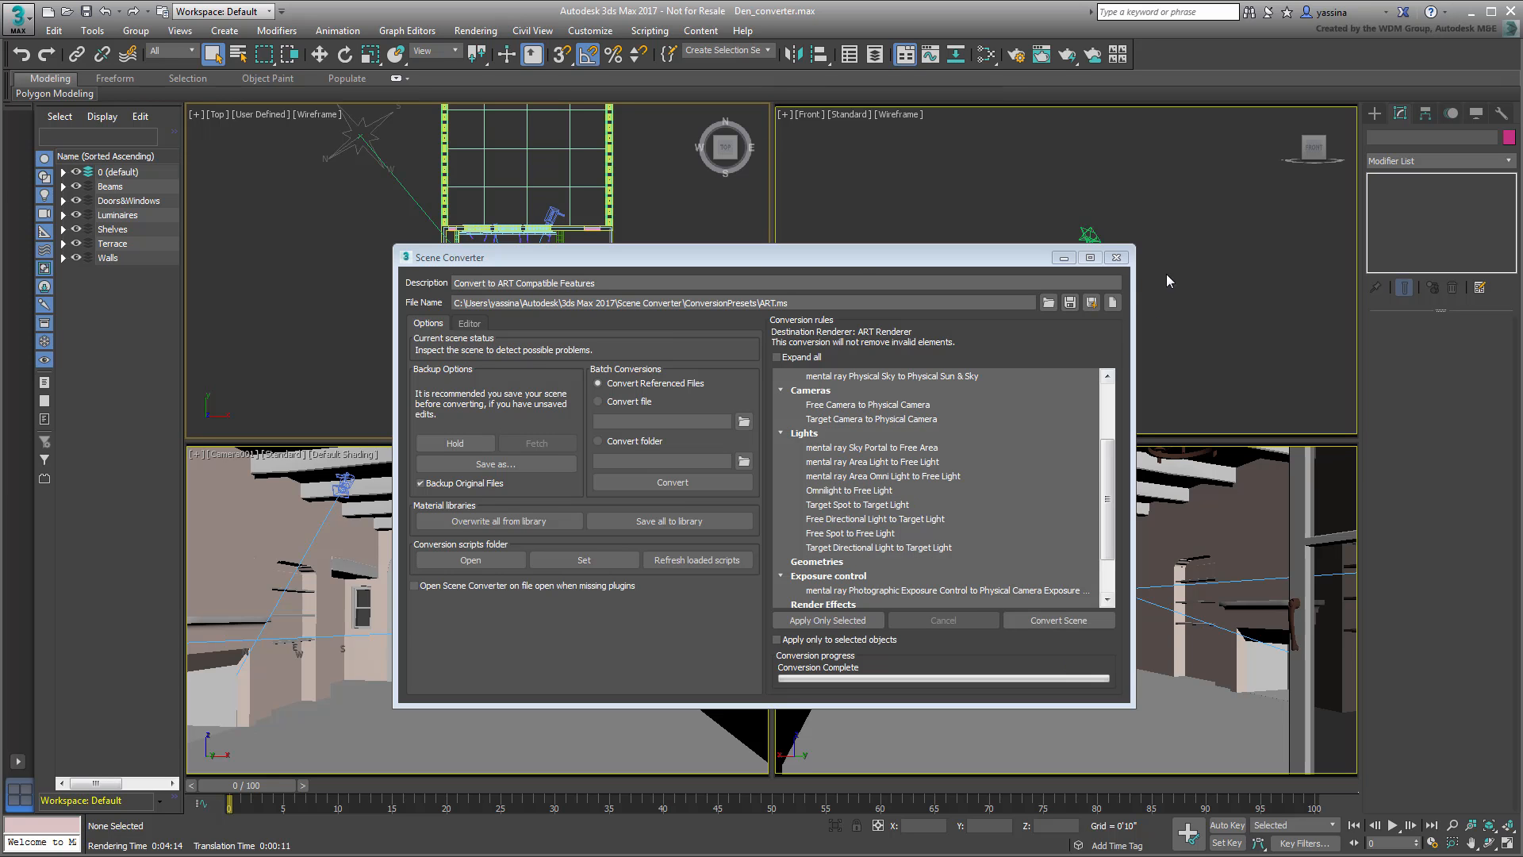
Close the Scene Converter after the ART conversion reports Conversion Complete.
click(1115, 257)
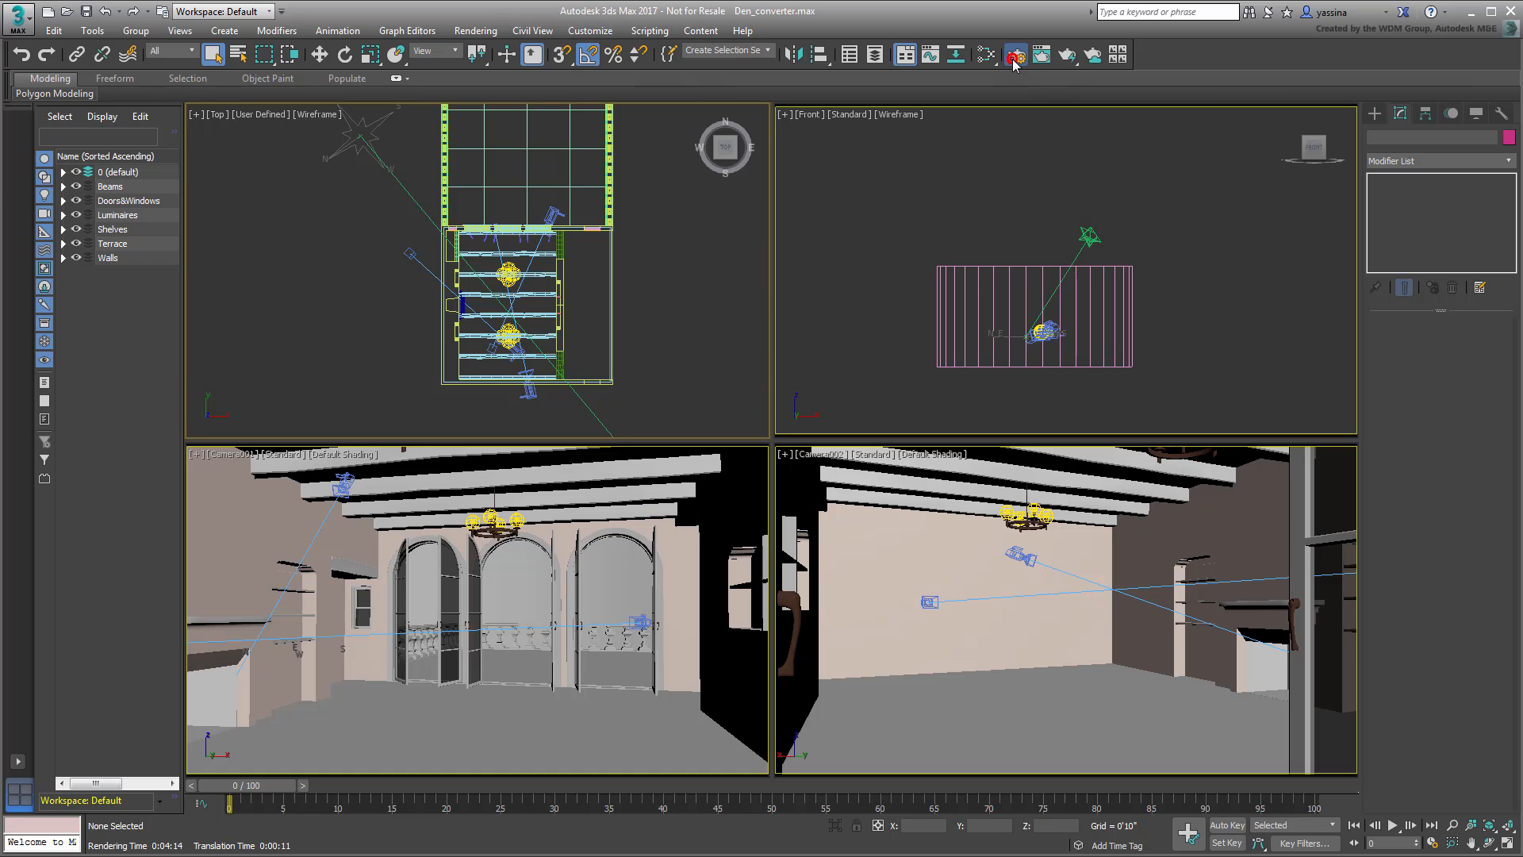
Review the Environment background map and Physical Camera Exposure Control, then close the dialog.
click(1014, 55)
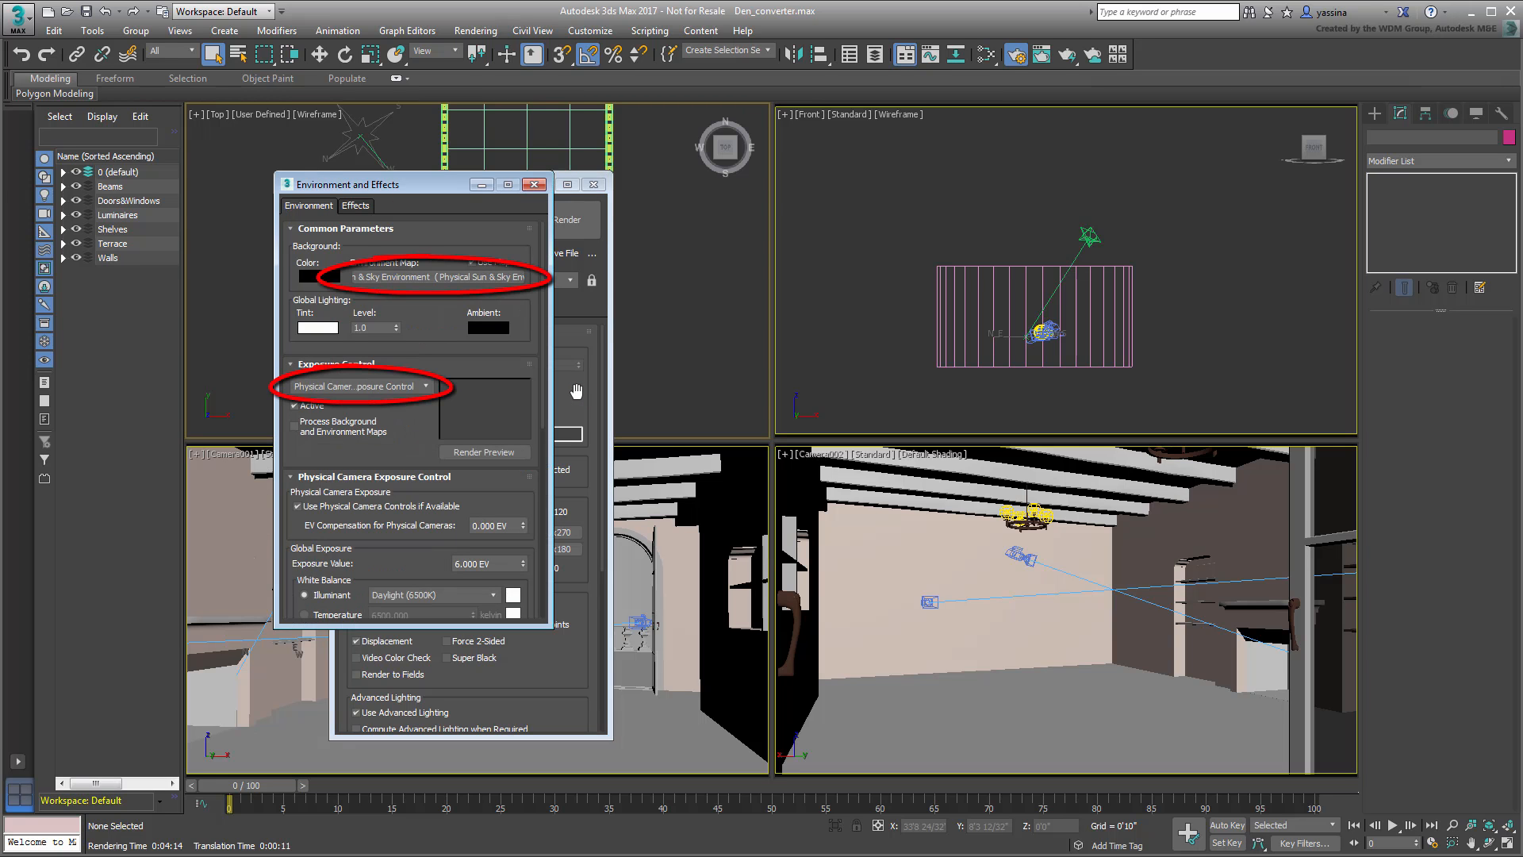
click(533, 183)
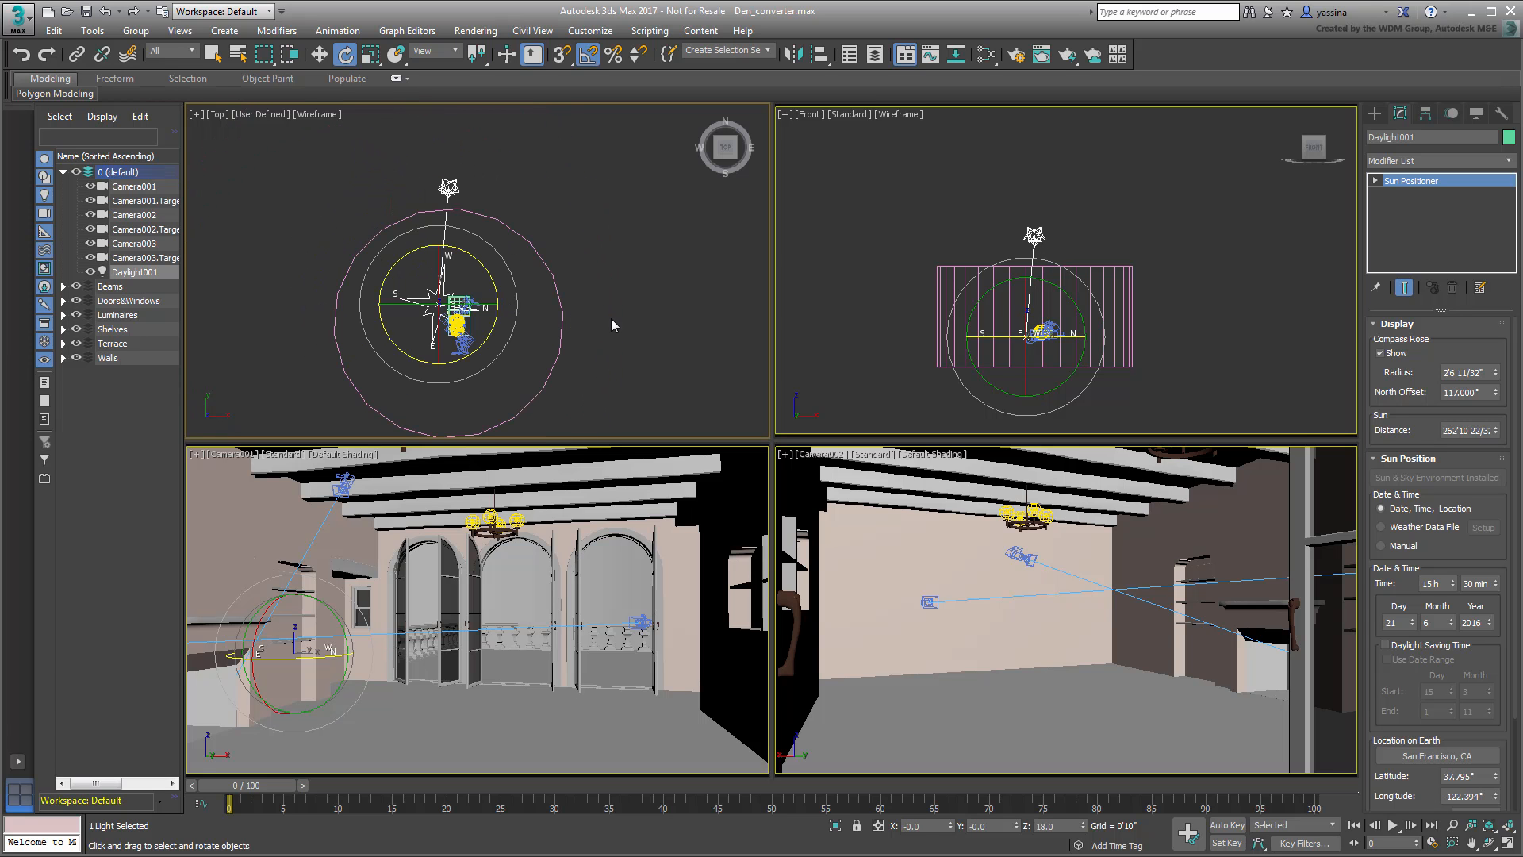
Select Camera001 and scroll its Modify panel down to the Exposure settings for the 10 EV target.
right_click(449, 302)
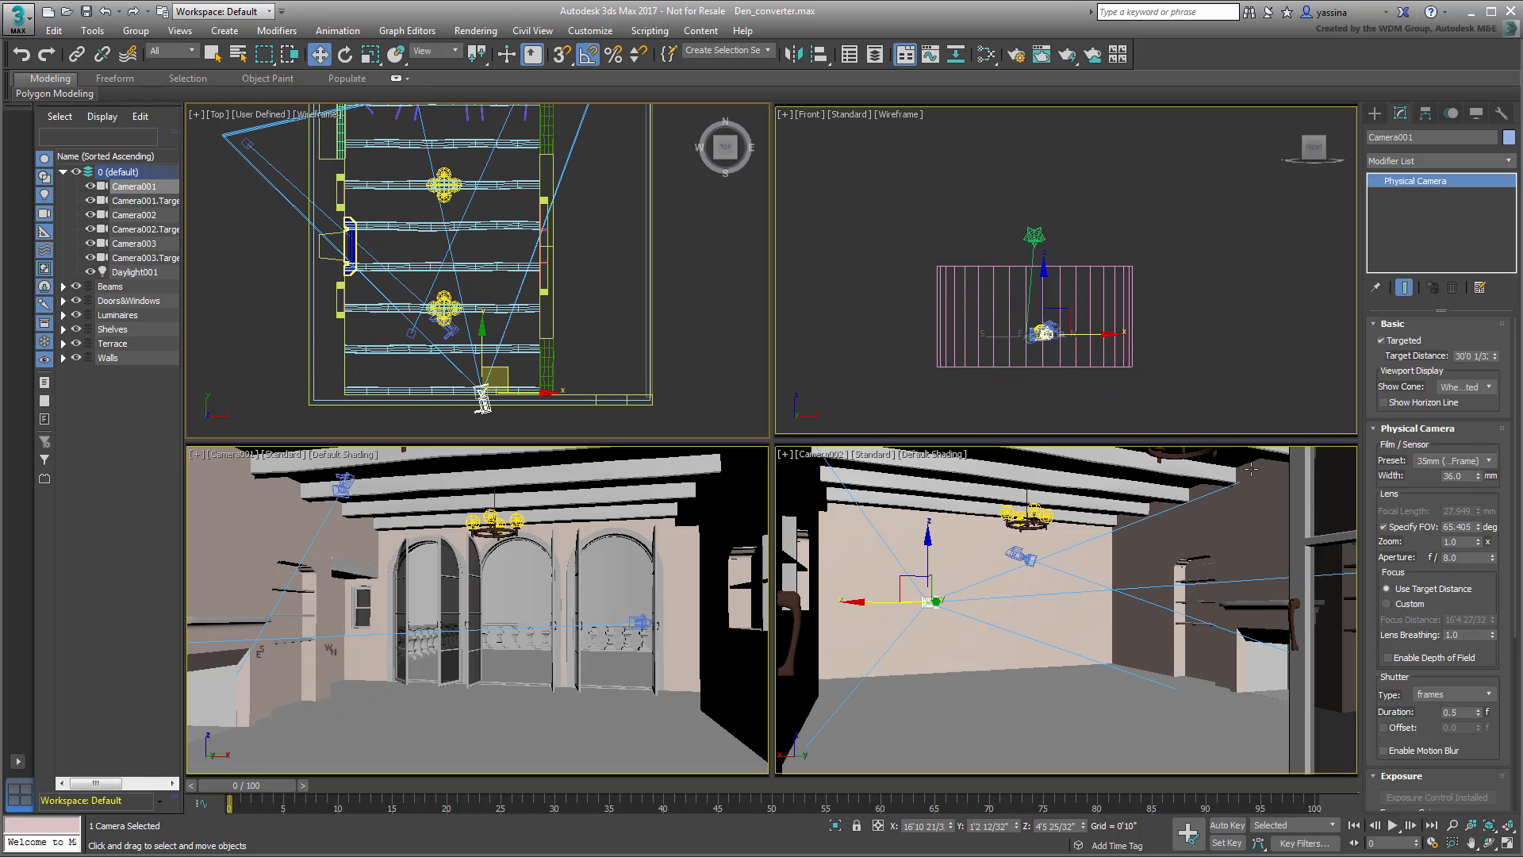
scroll(down, 3)
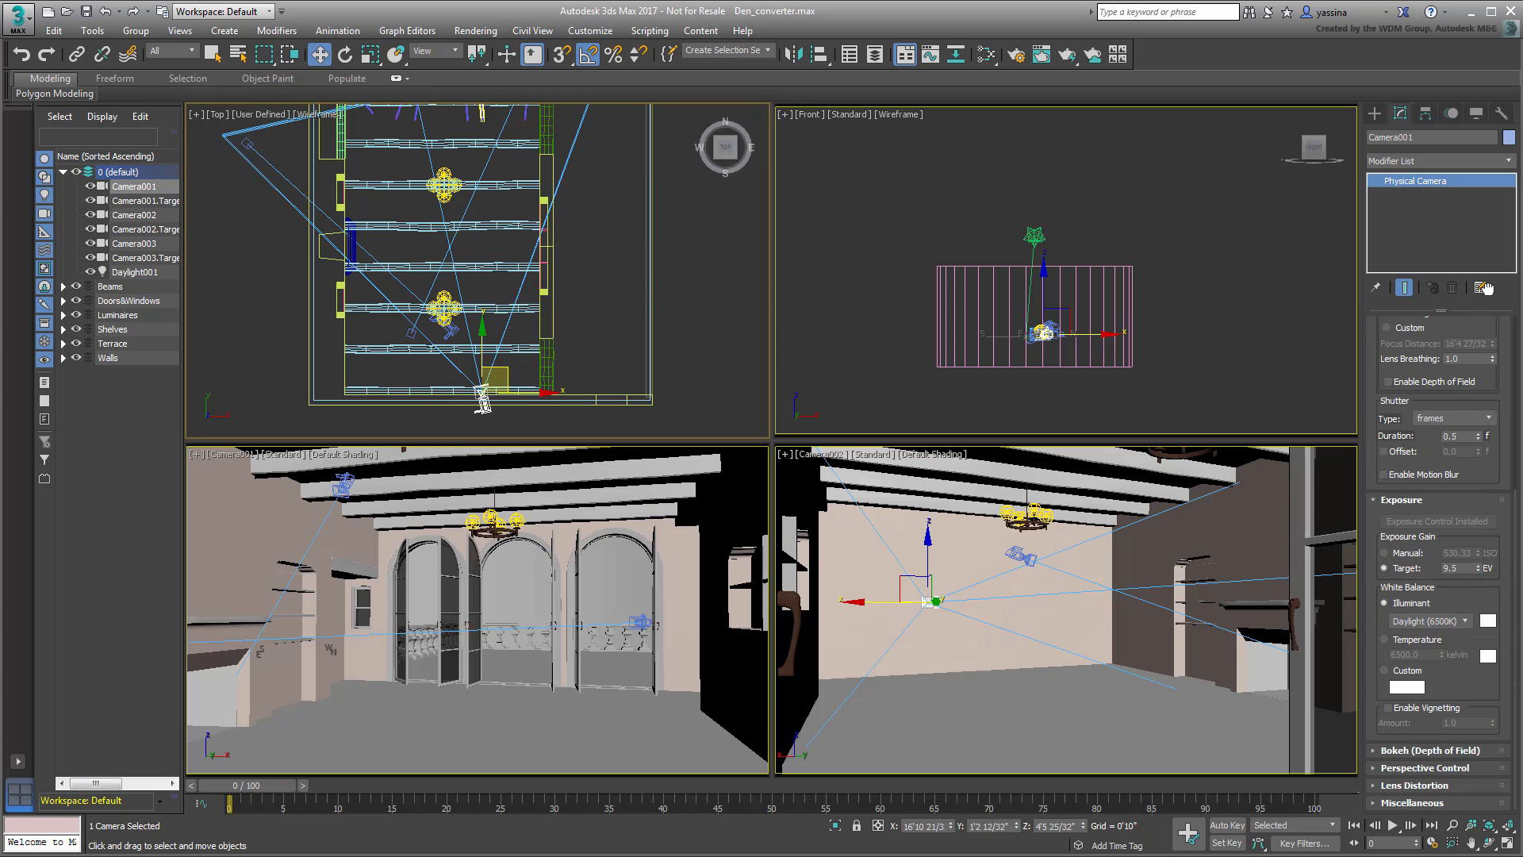
mouse_move(1466, 568)
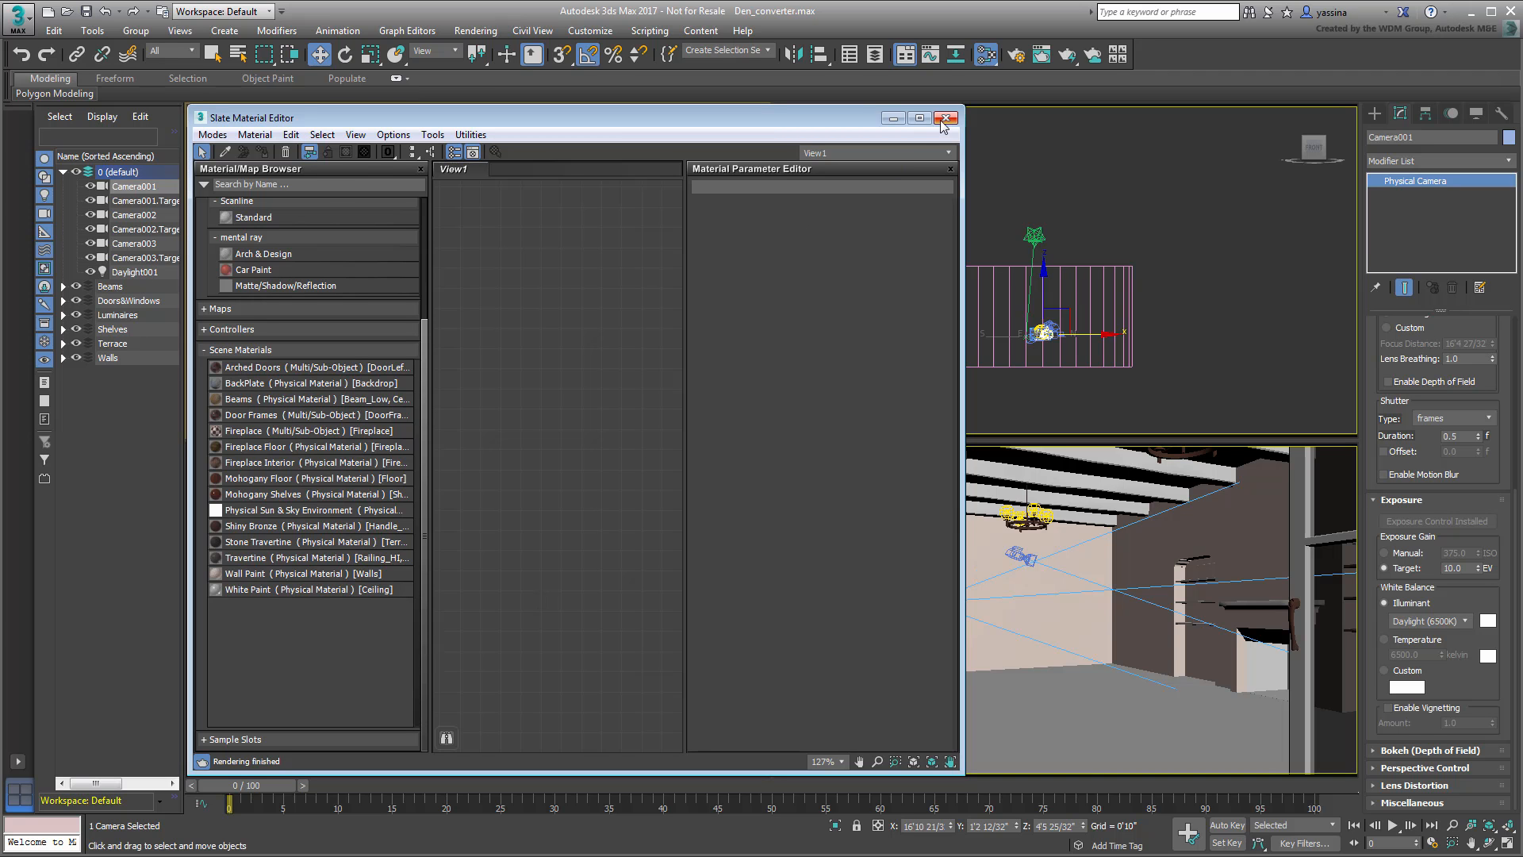
Close the Slate Material Editor and start an ART production render of the Camera001 view.
click(946, 118)
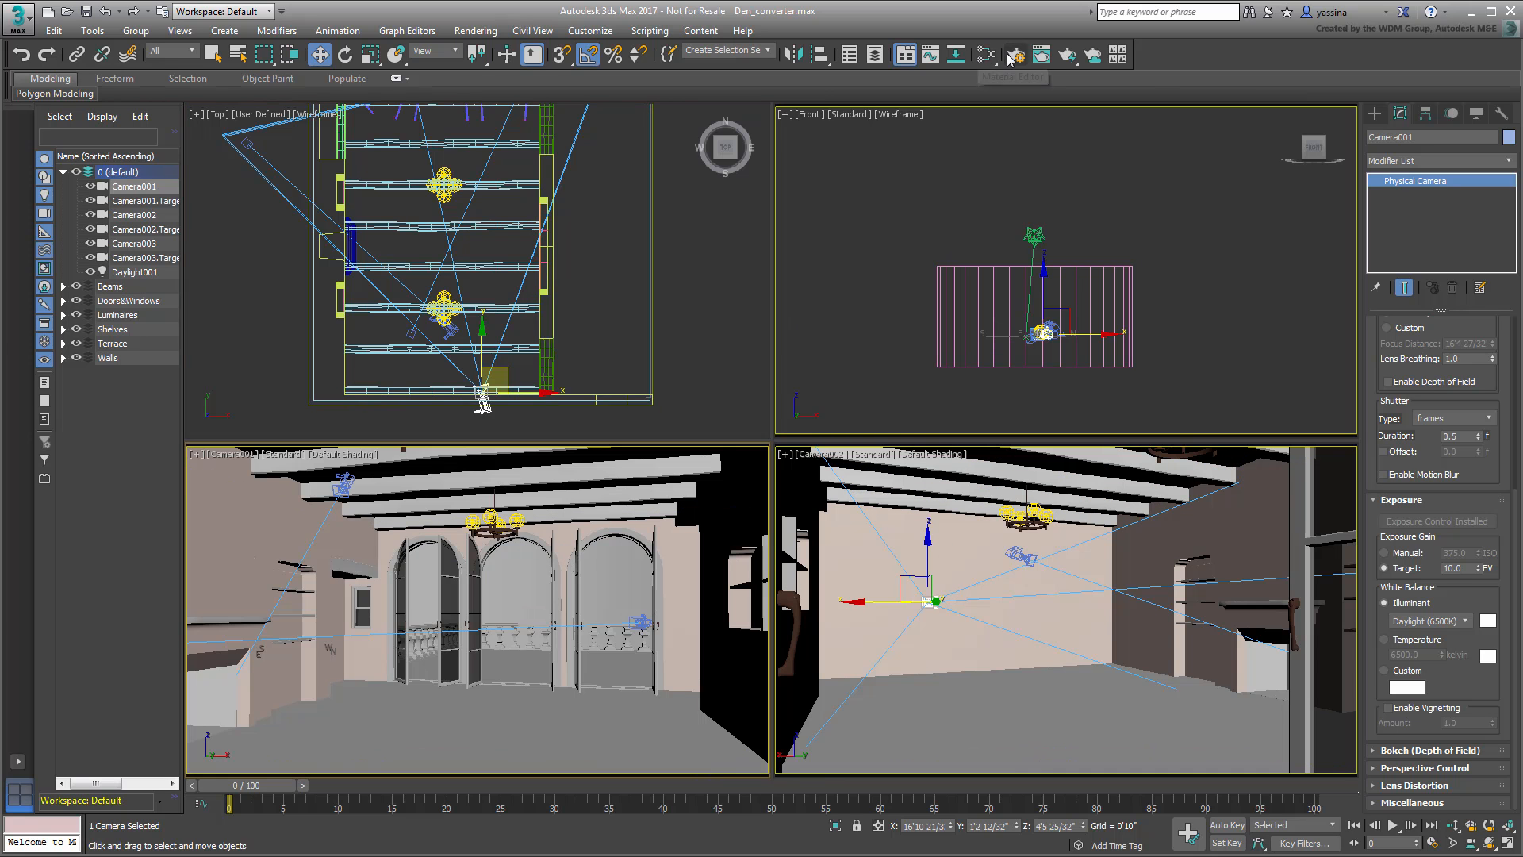
click(1015, 55)
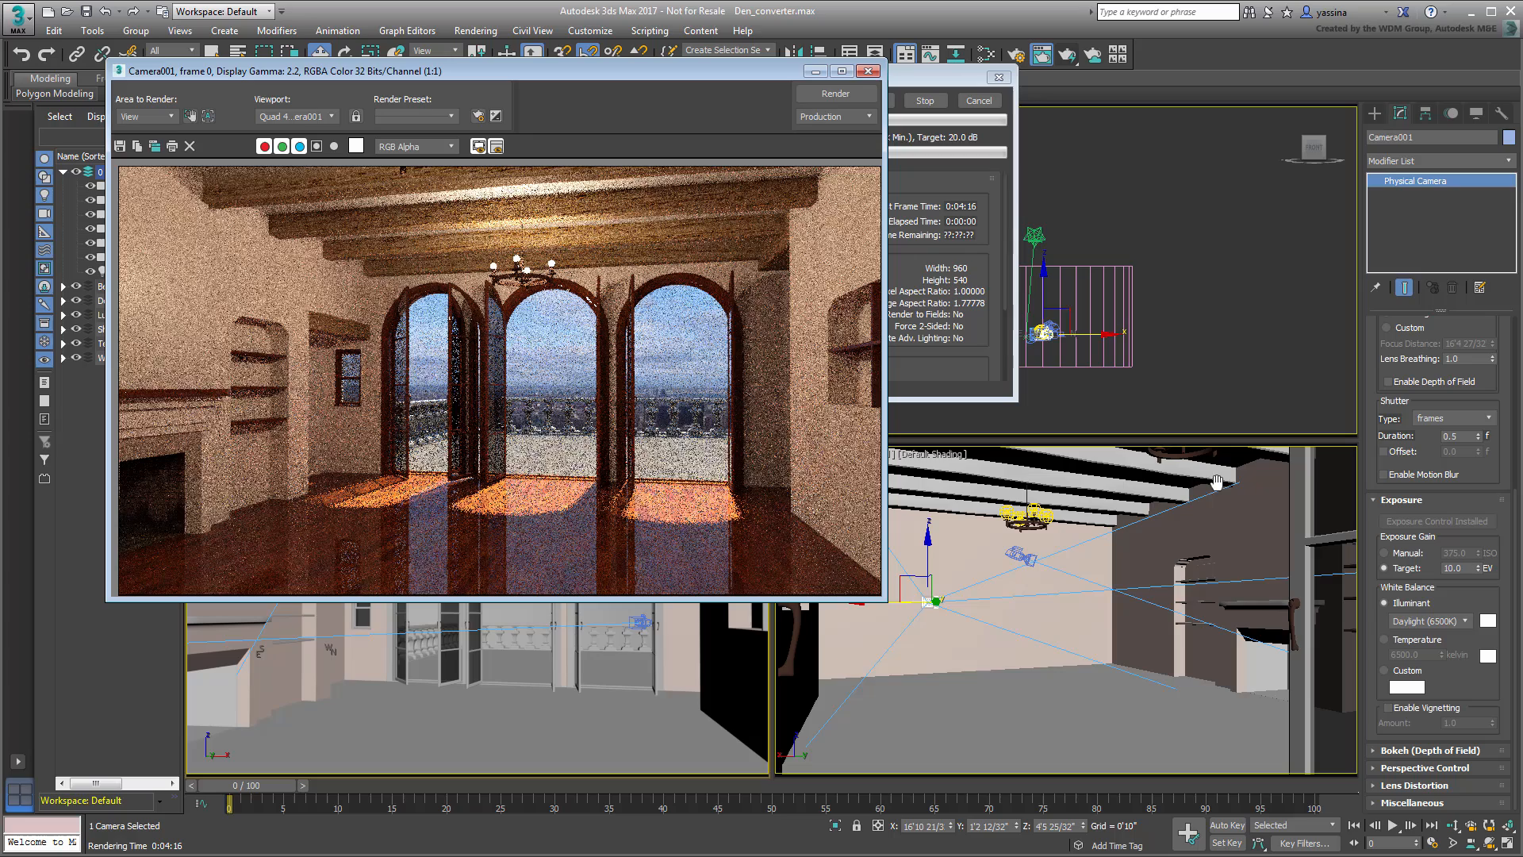